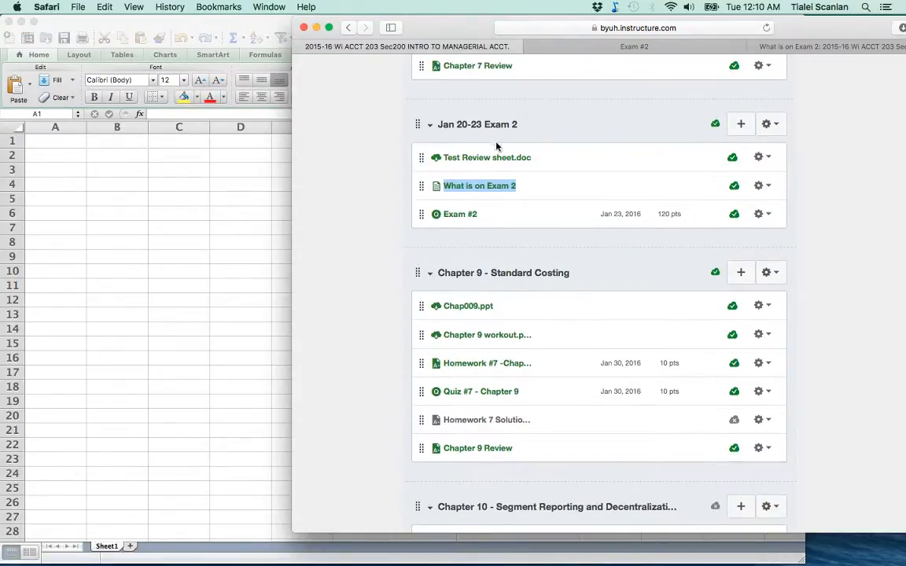
mouse_move(473, 133)
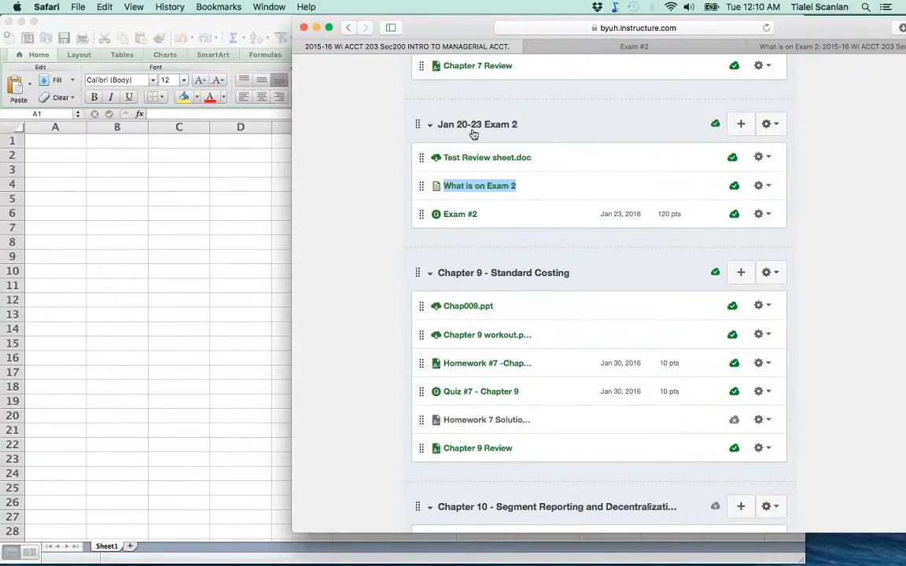
mouse_move(465, 159)
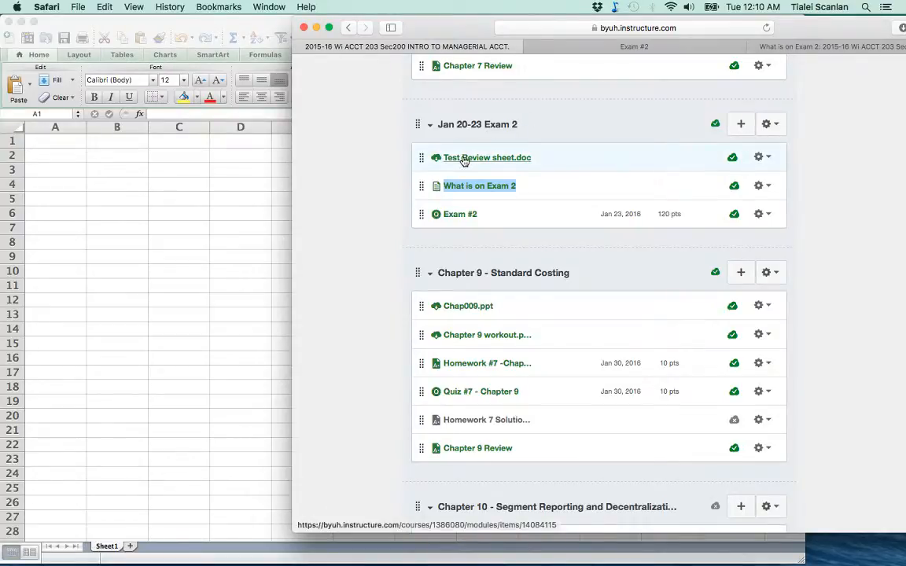
- Open Test Review sheet.doc from the Jan 20-23 Exam 2 module in Canvas
left_click(479, 186)
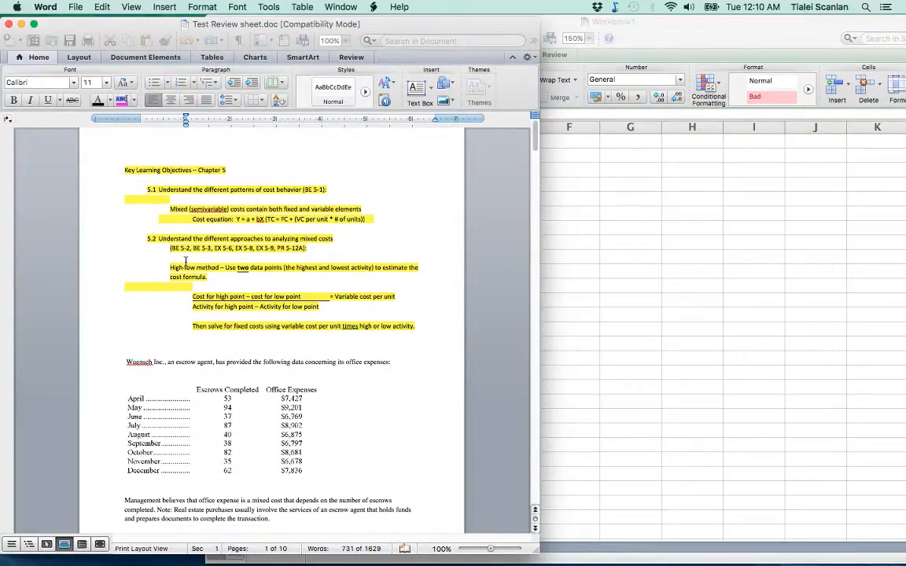
mouse_move(282, 234)
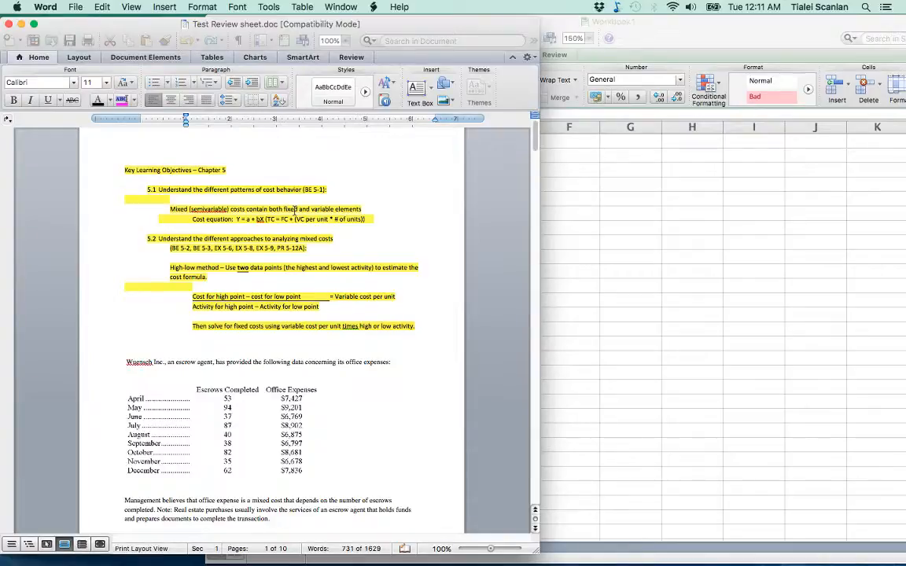
mouse_move(663, 191)
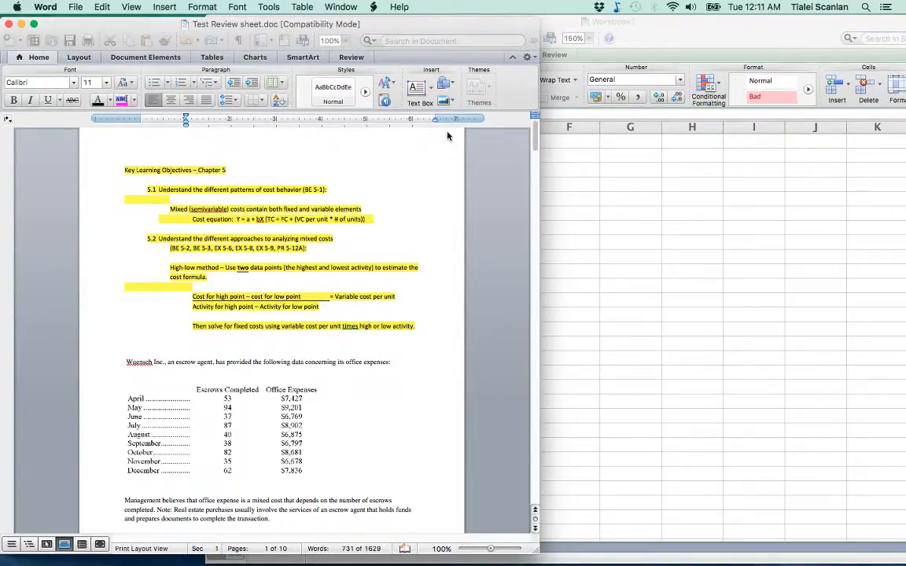
mouse_move(643, 153)
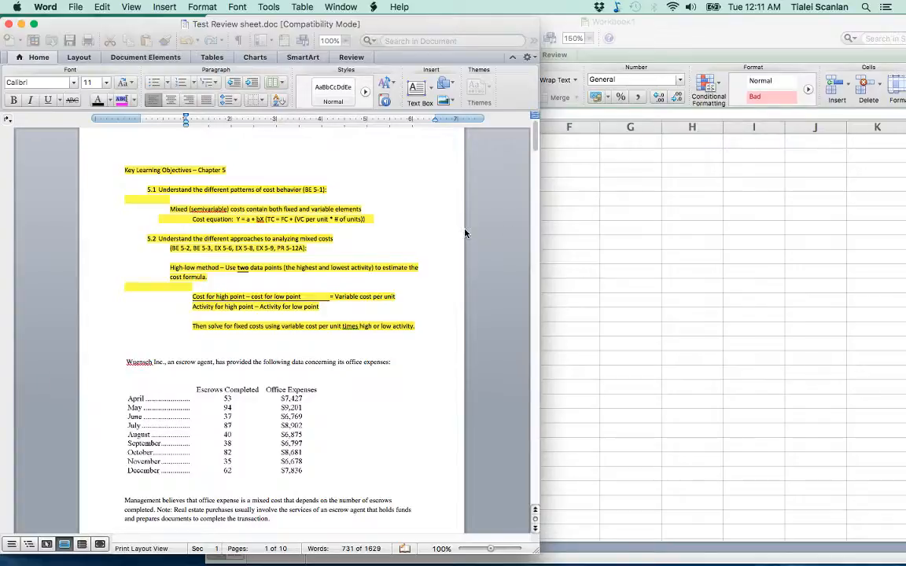
mouse_move(238, 219)
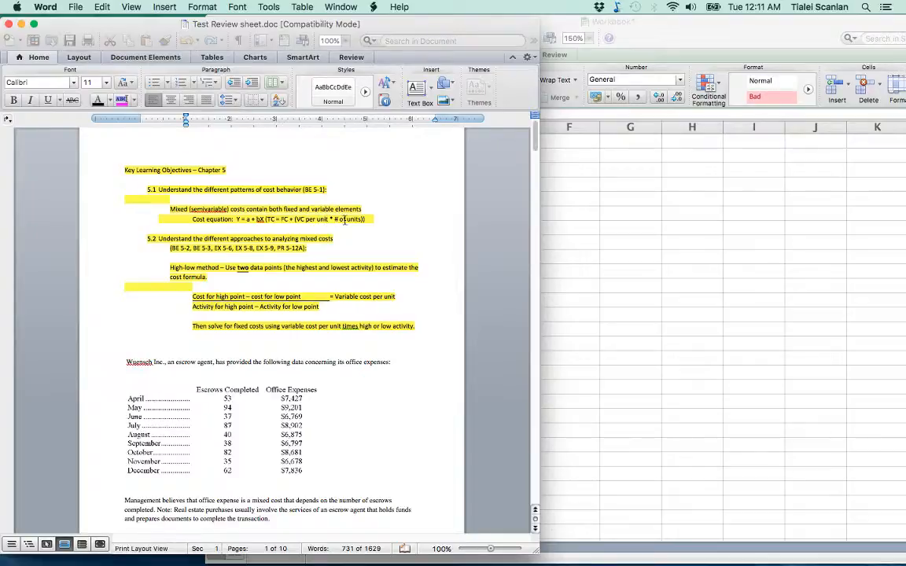
mouse_move(255, 265)
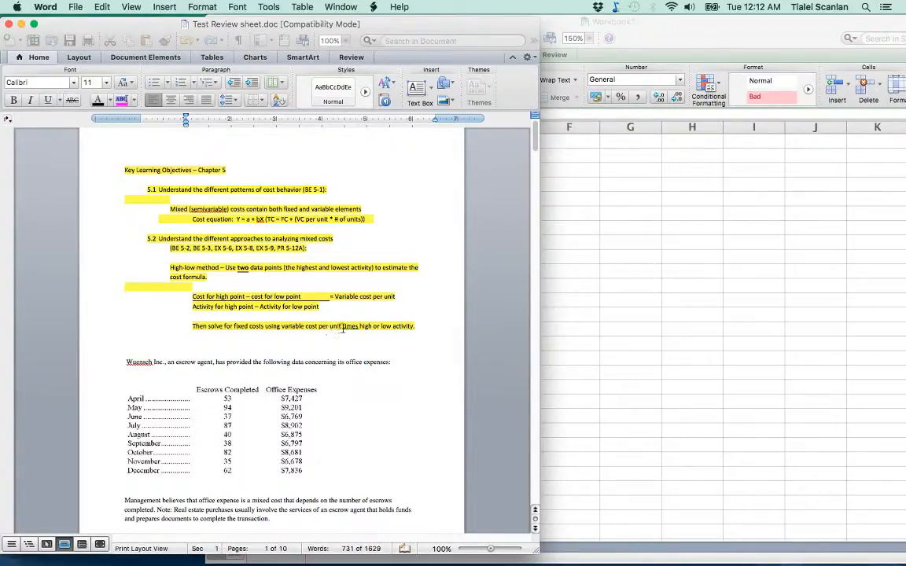
- Scroll the Word review sheet down to the Woensch escrow and office expense table
scroll("down", 3)
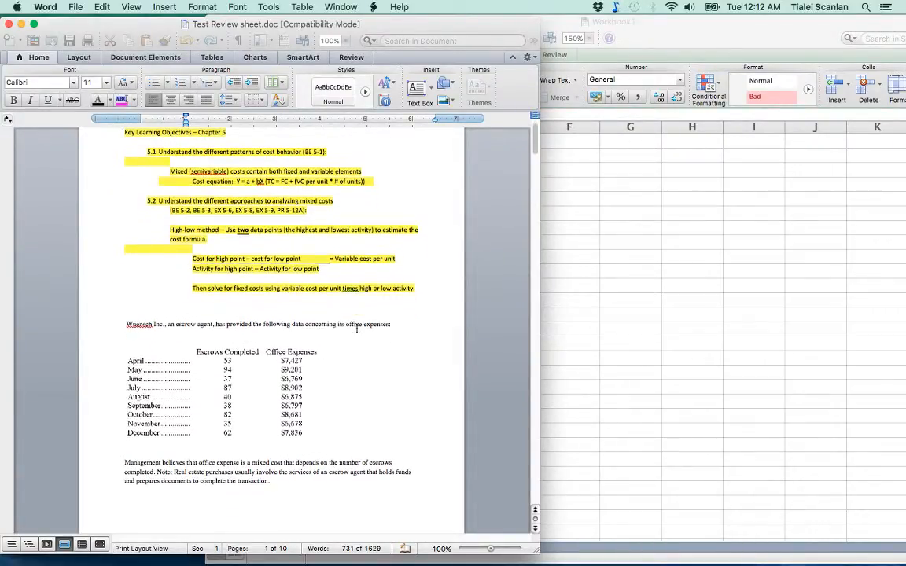
scroll("down", 3)
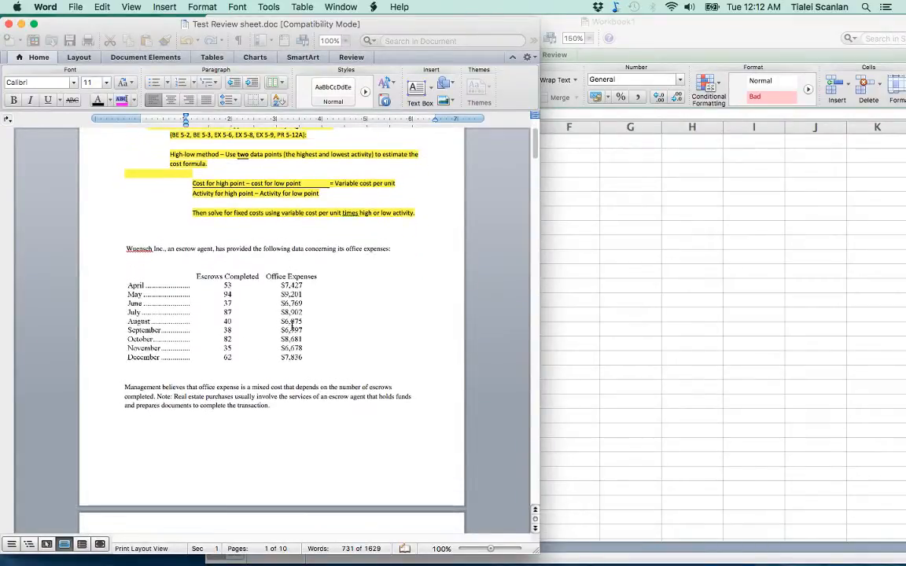
mouse_move(203, 392)
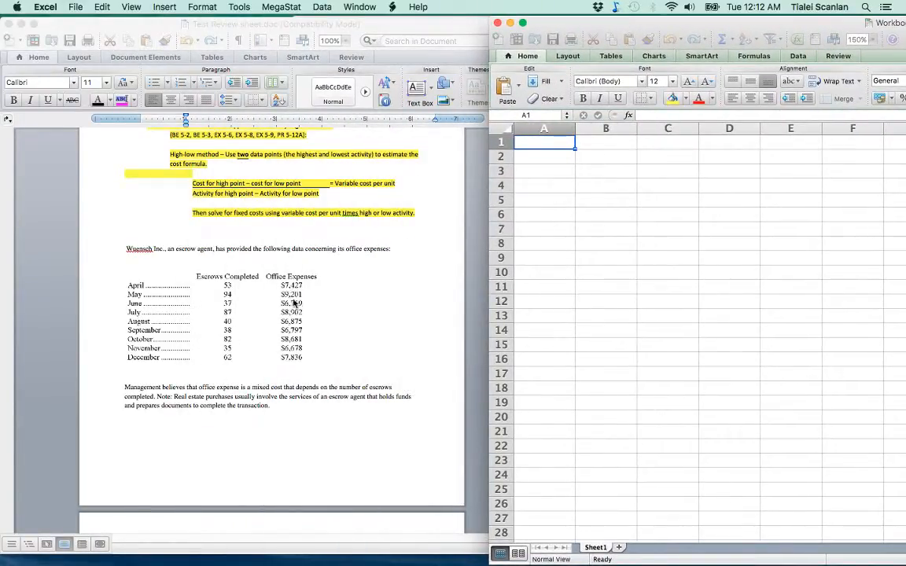
- Enter labeled Expense ($9,201 high, $6,678 low) and Escrows (94, 35) figures in rows 6–7
left_click(605, 214)
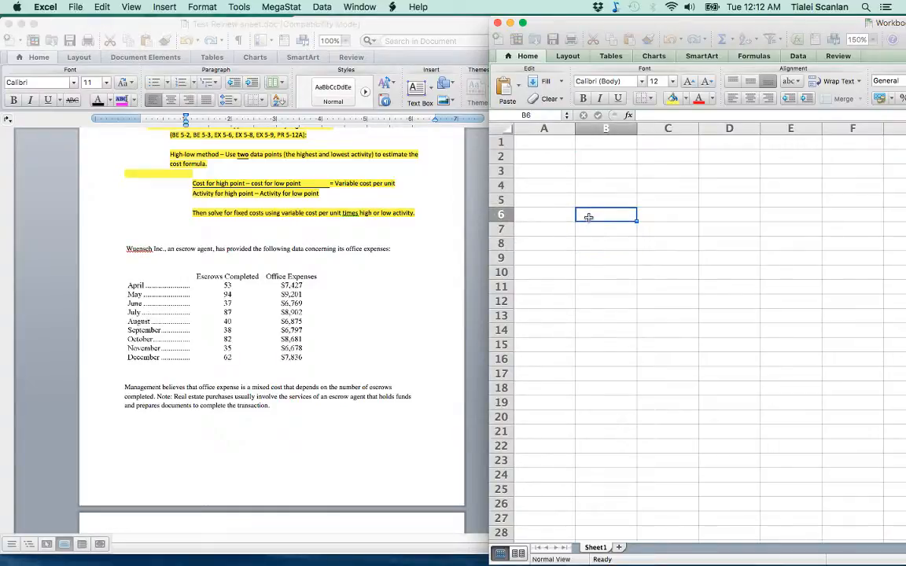
mouse_move(756, 233)
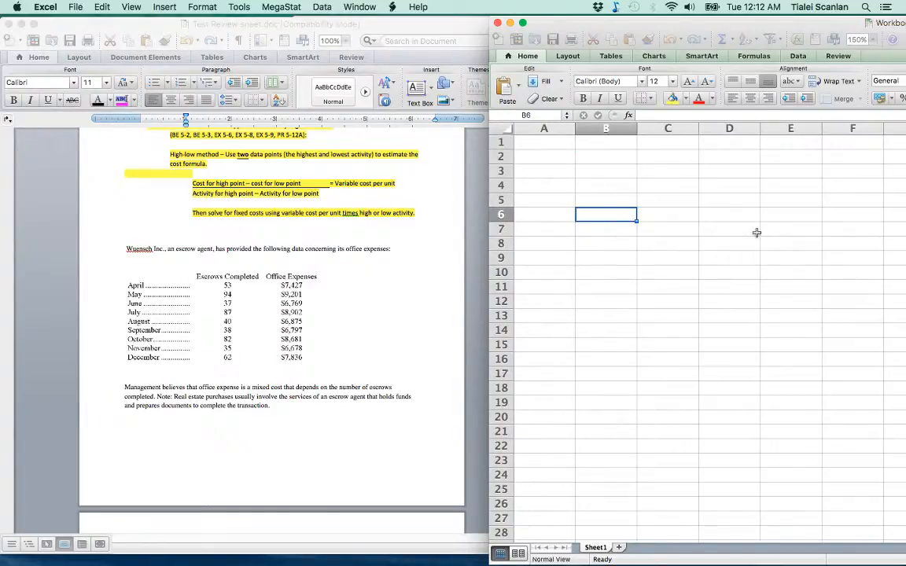
type("$")
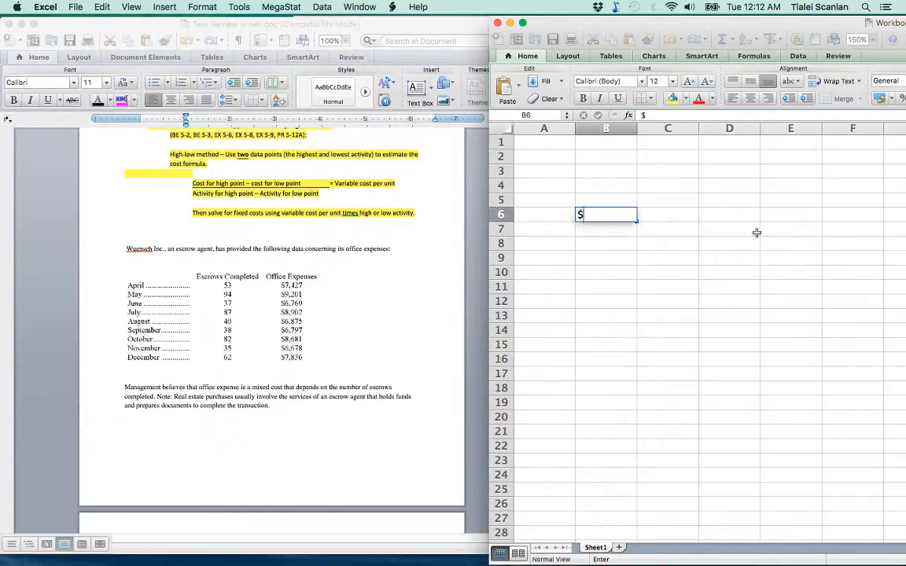
type("9,201")
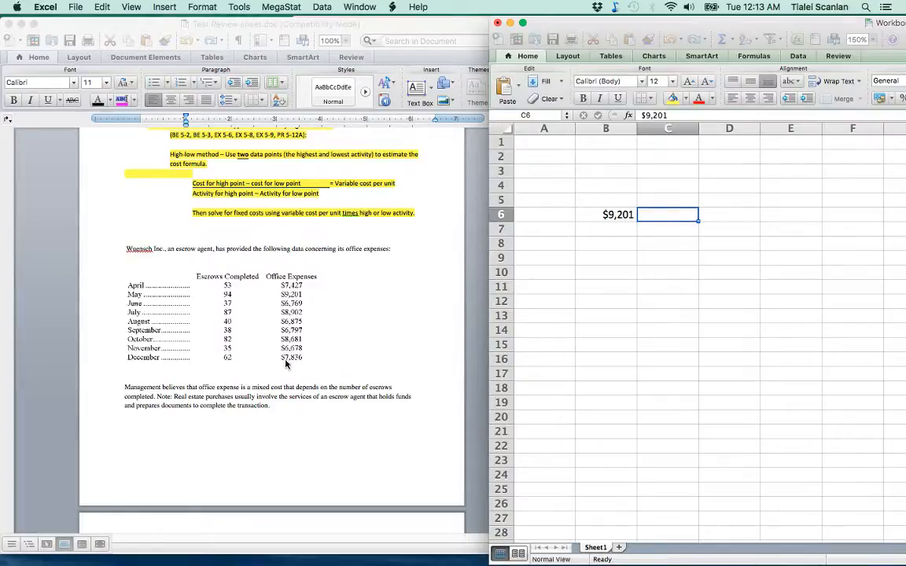
mouse_move(614, 263)
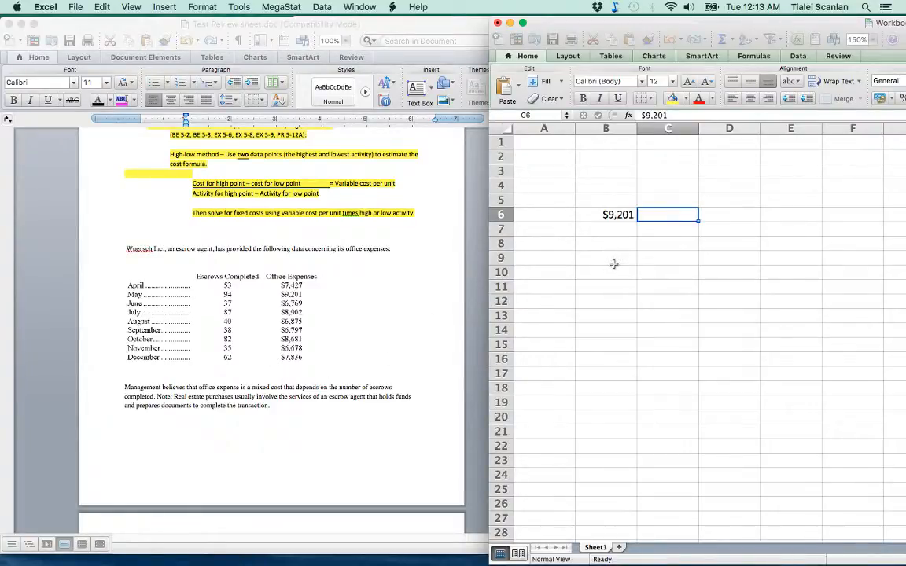
type("$6,6")
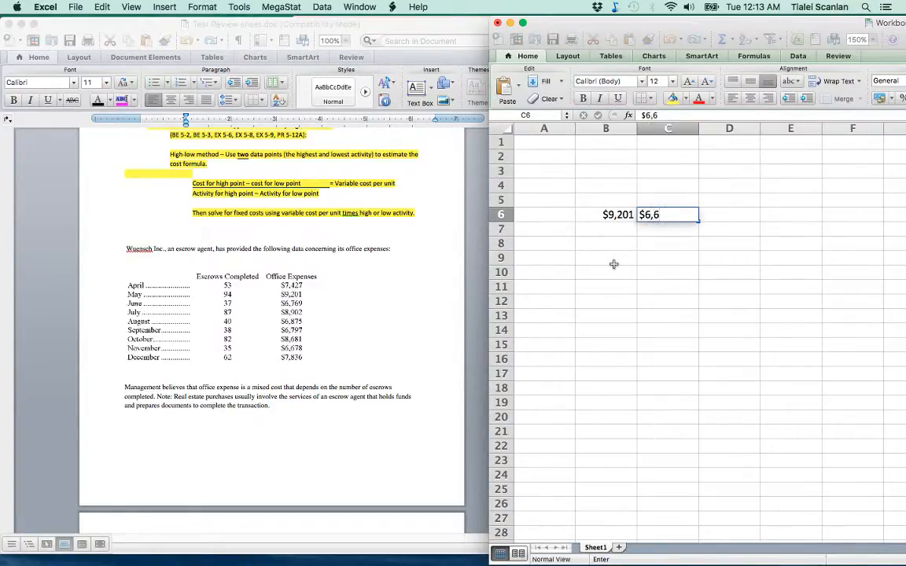
key("Enter")
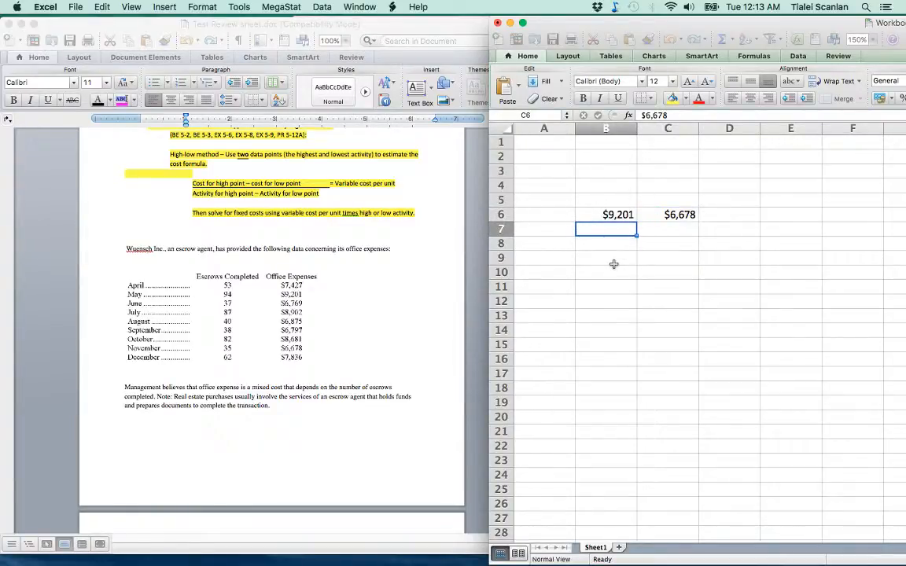
type("94")
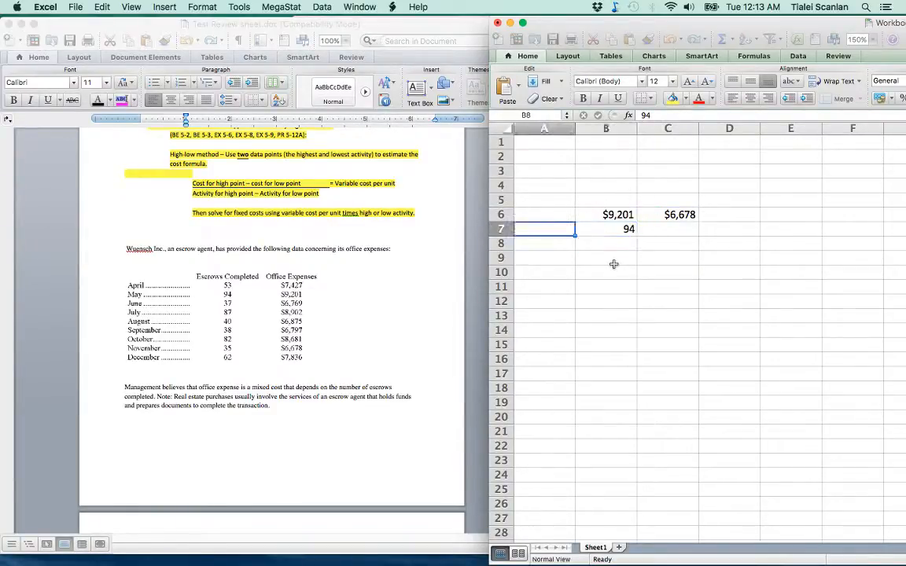
type("Escrows")
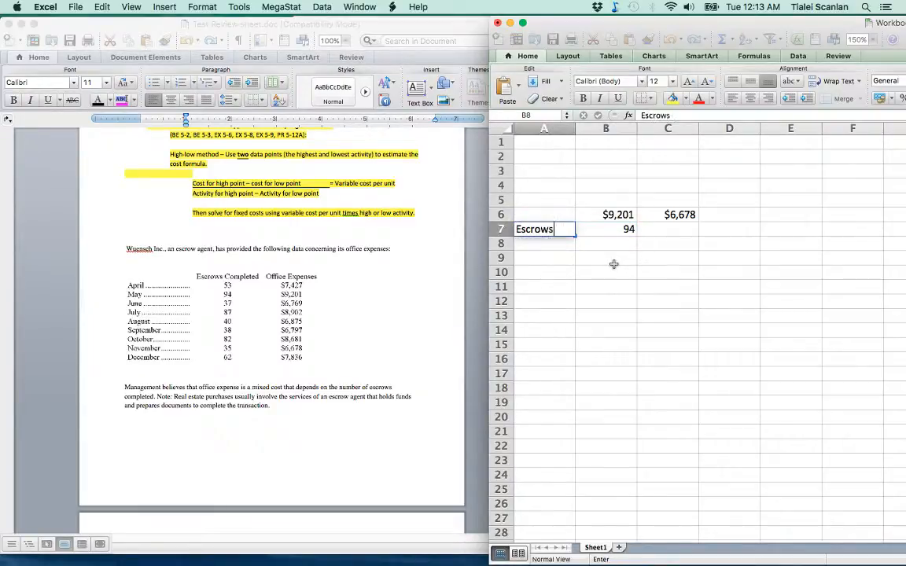
type("Expense")
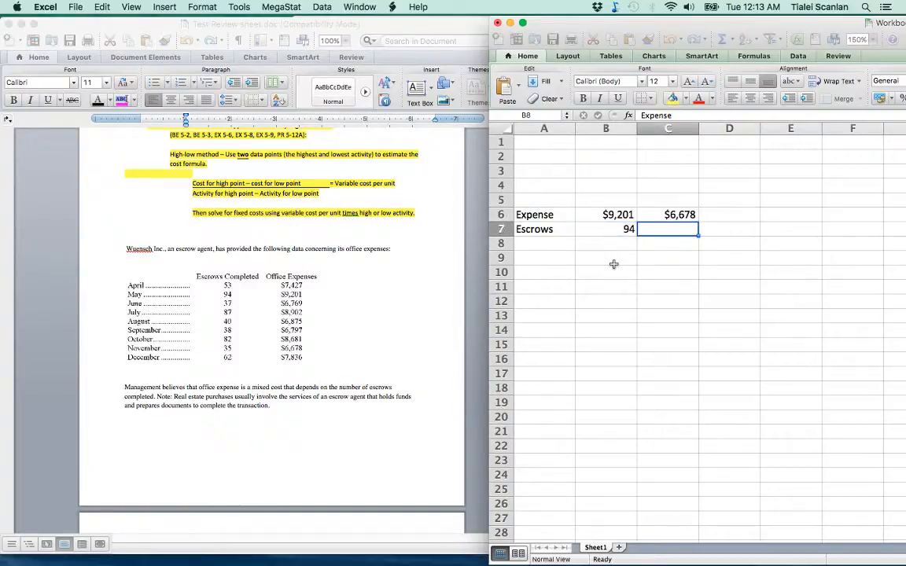
type("35")
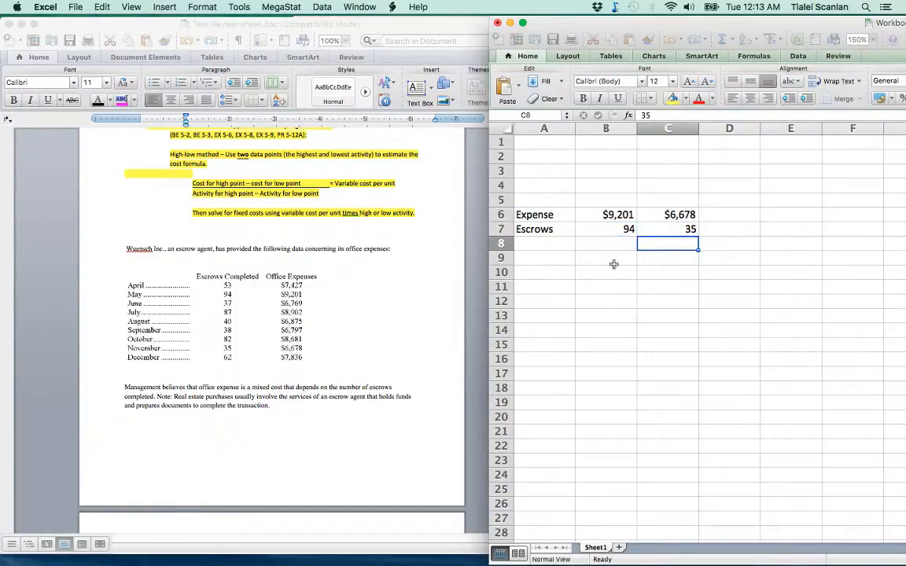
- Compute differences =B6-C6 and =B7-C7, and variable cost per escrow =D6/D7 ($42.76)
type("=B6")
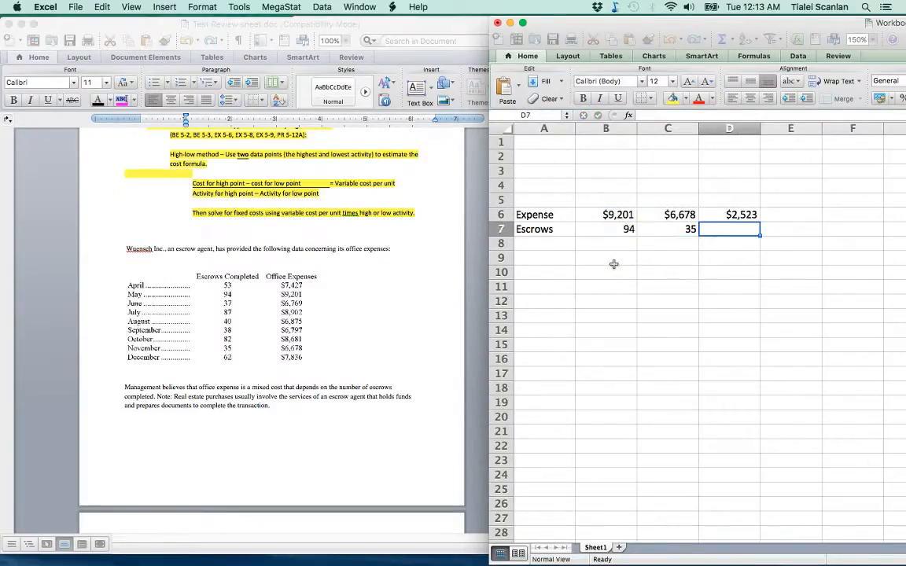
type("=B7-C7")
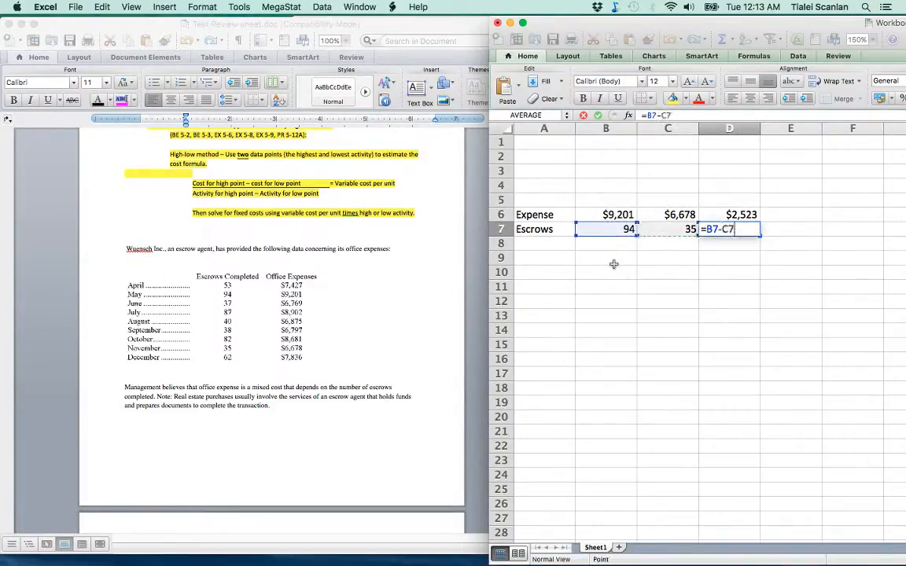
type("=D6/")
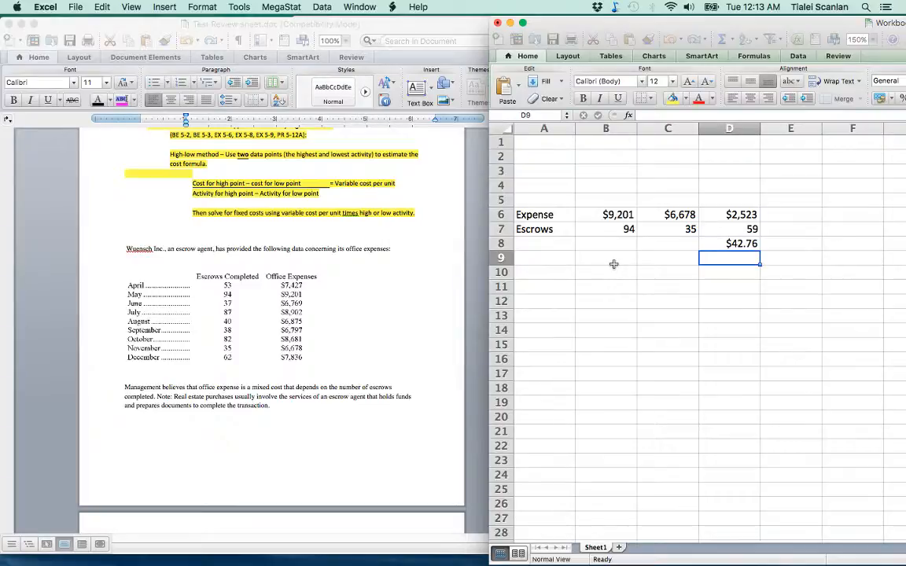
- Lay out the Y= a+ b x labels in row 10, with 9,201 and ? beneath
left_click(605, 258)
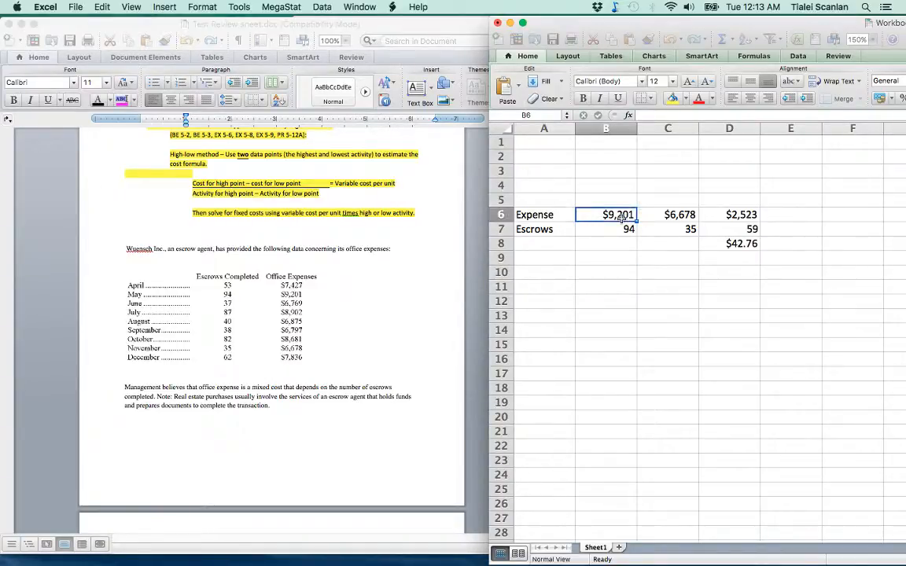
mouse_move(612, 234)
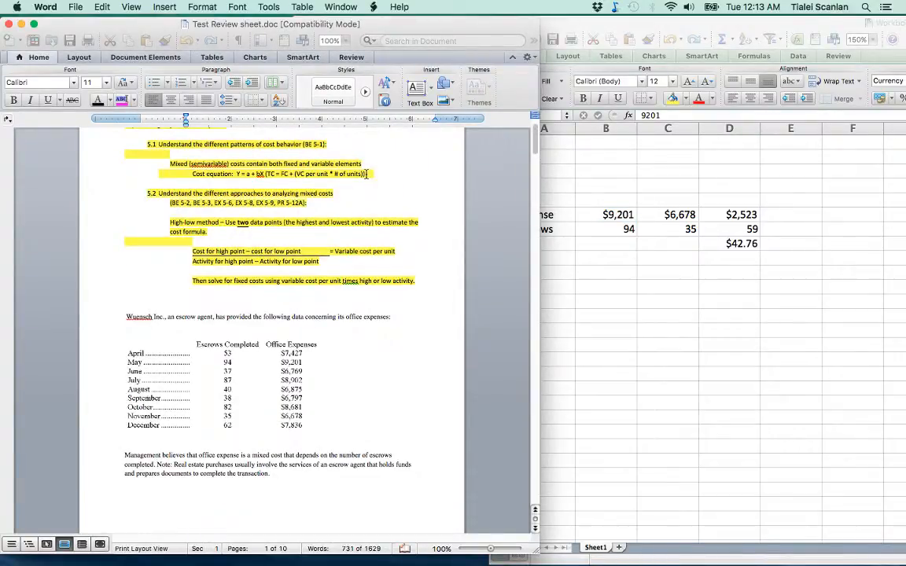
left_click(605, 286)
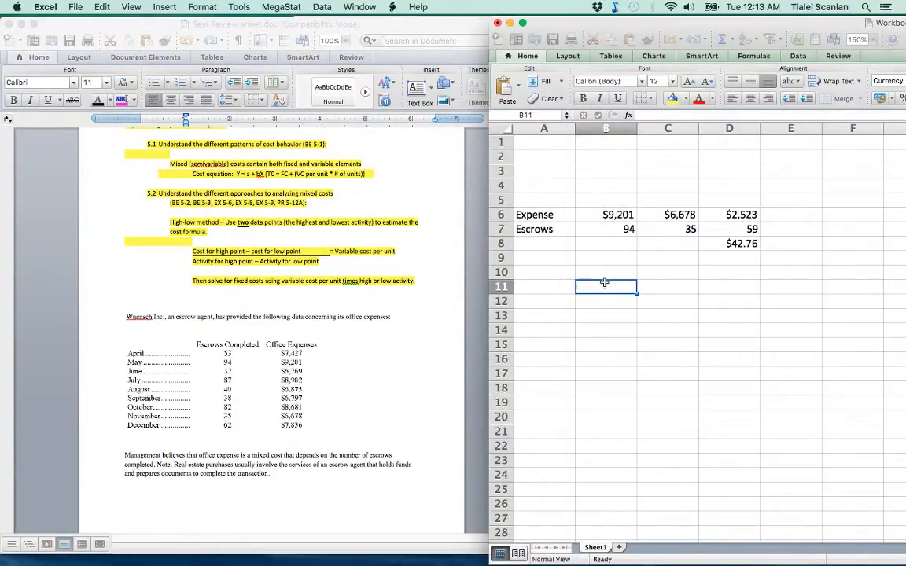
type("9,201")
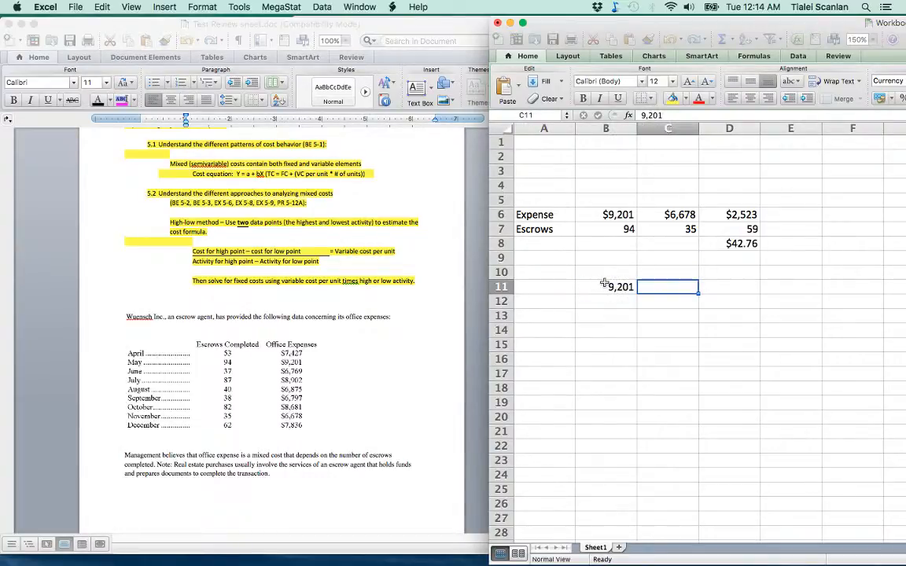
left_click(606, 271)
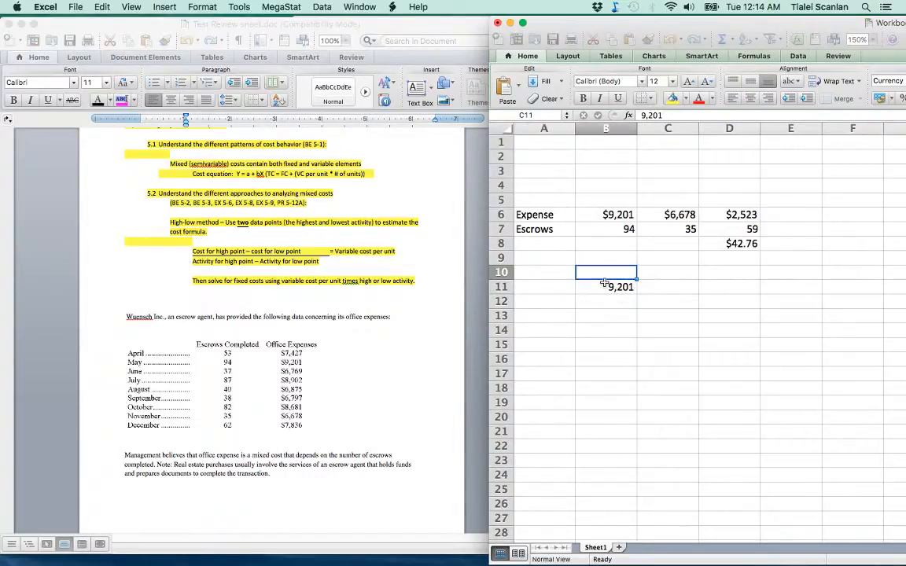
type("Y+")
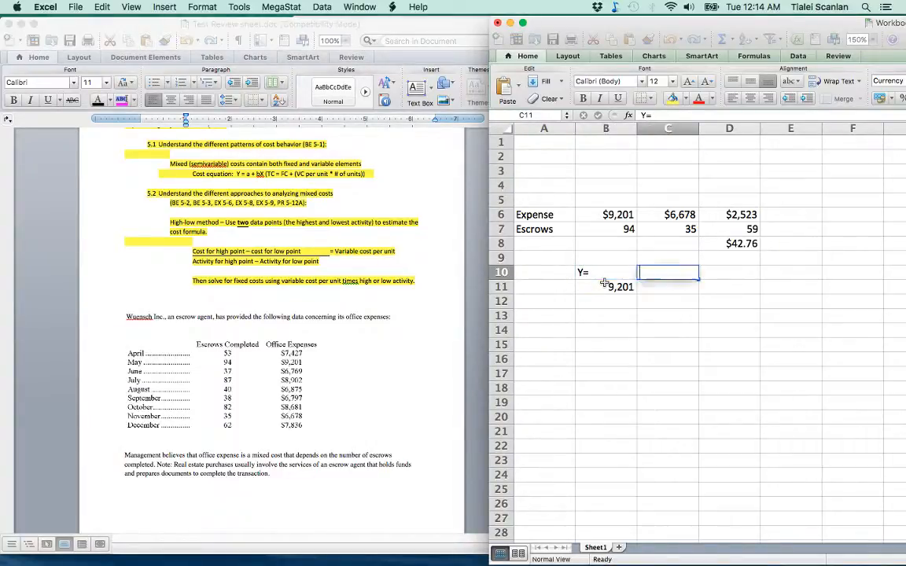
type("a+")
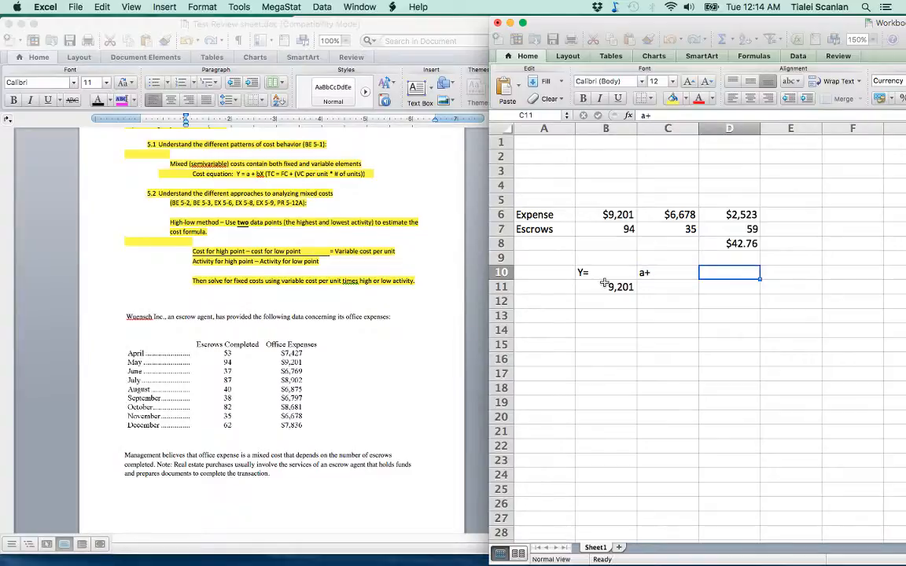
type("bx")
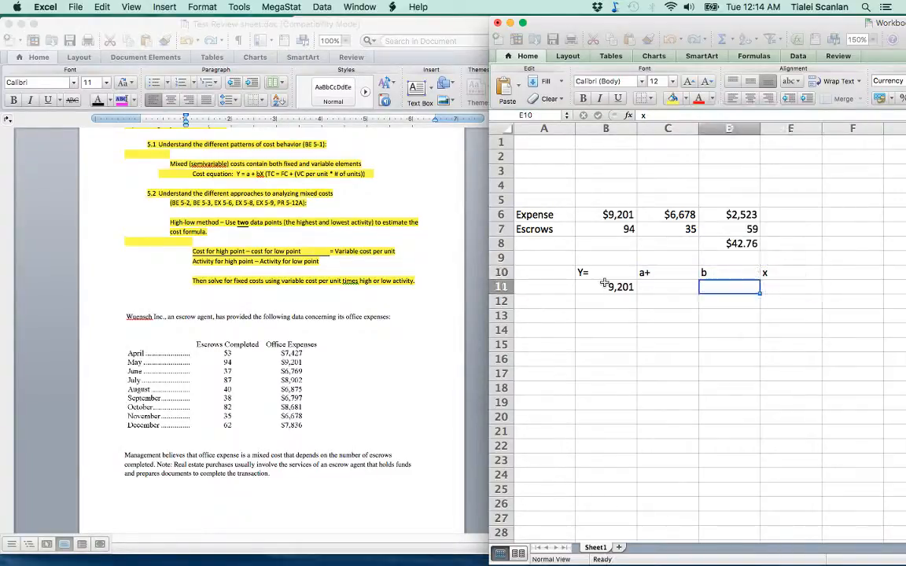
type("?")
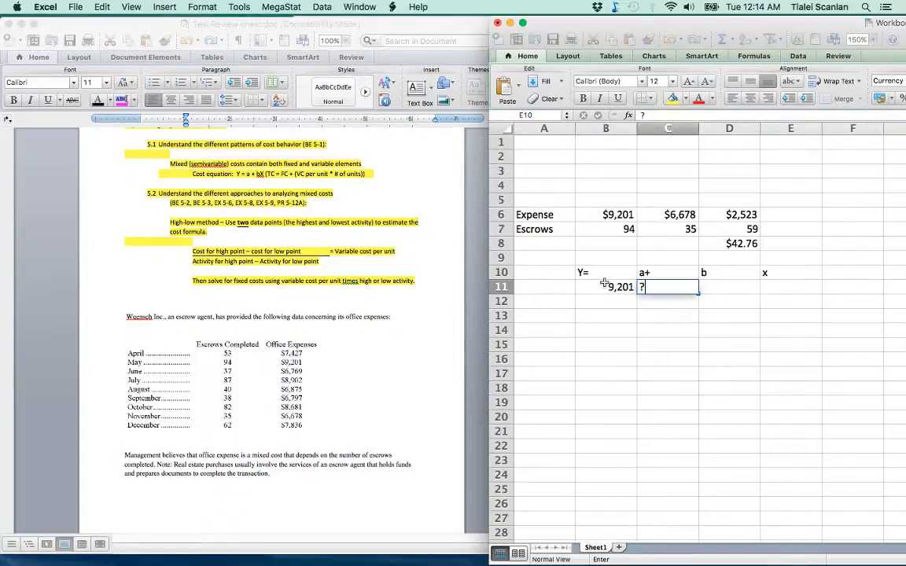
- Fill b with =D8 ($42.76) and x with 94, then compute bx =D11*E11 ($4,019.69)
left_click(728, 287)
type("=D8")
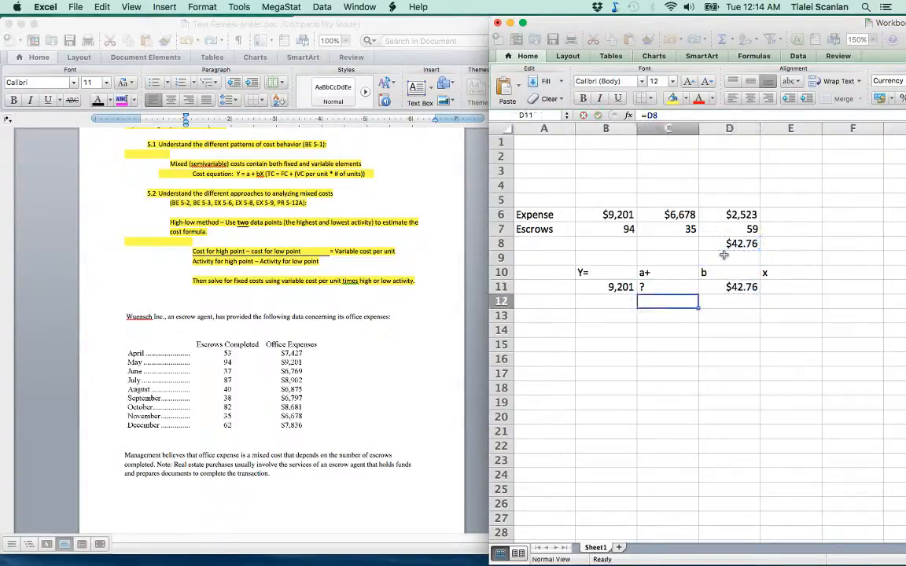
left_click(790, 287)
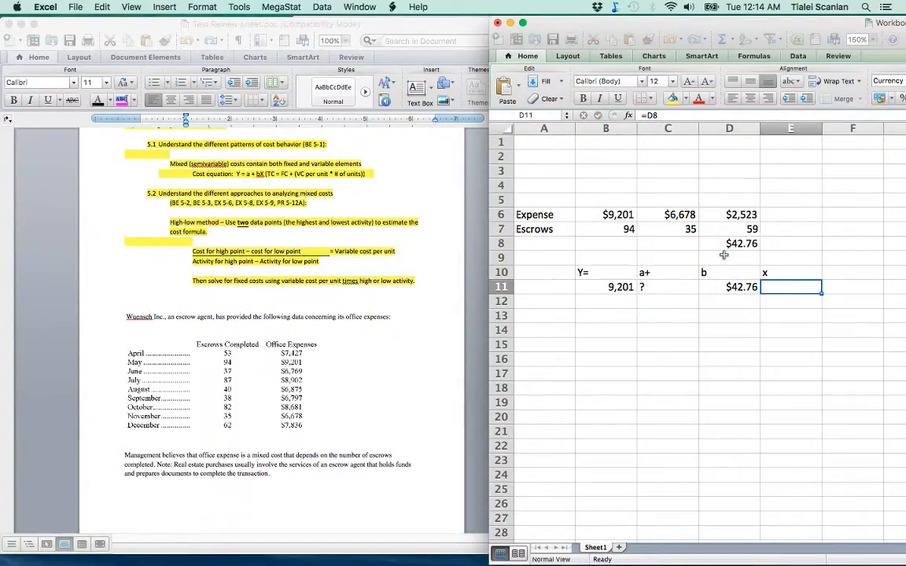
left_click(606, 215)
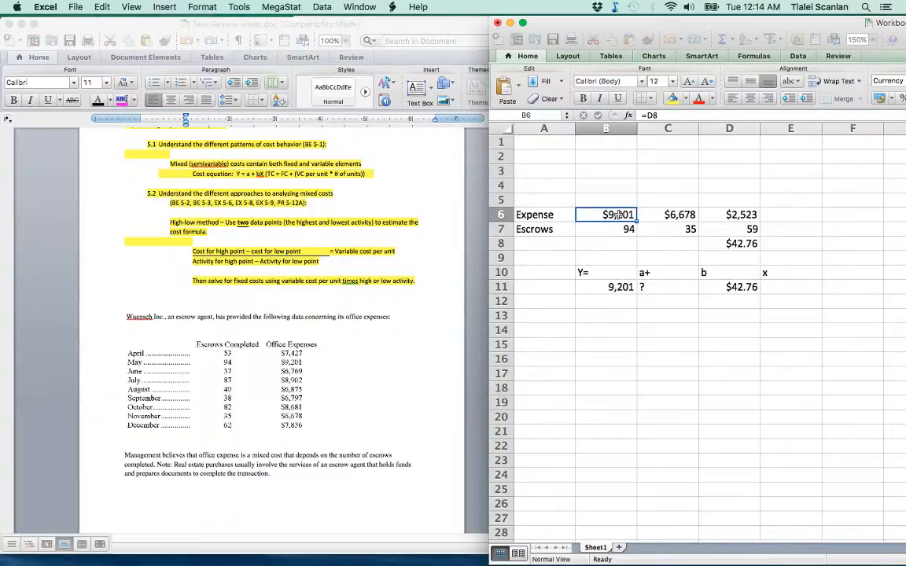
left_click(606, 229)
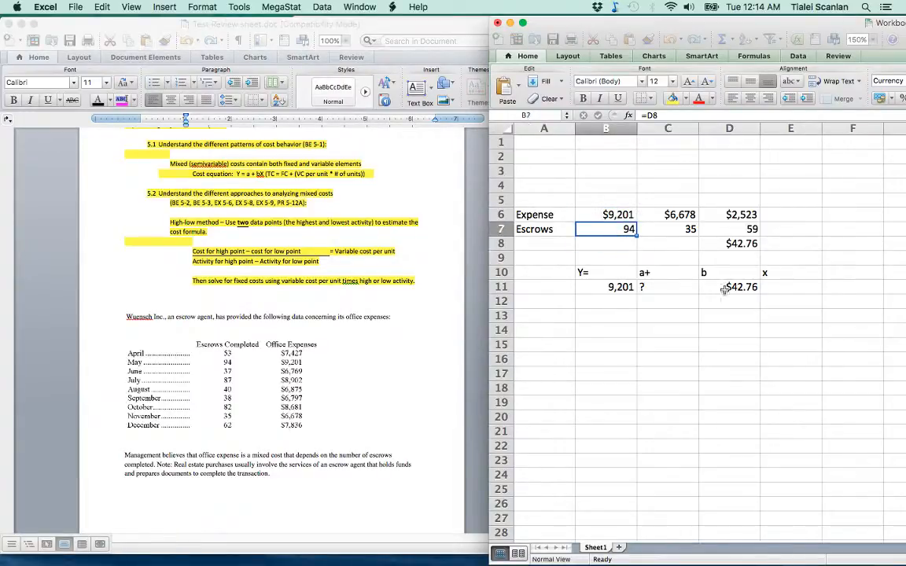
type("94")
left_click(730, 301)
type("=D11*")
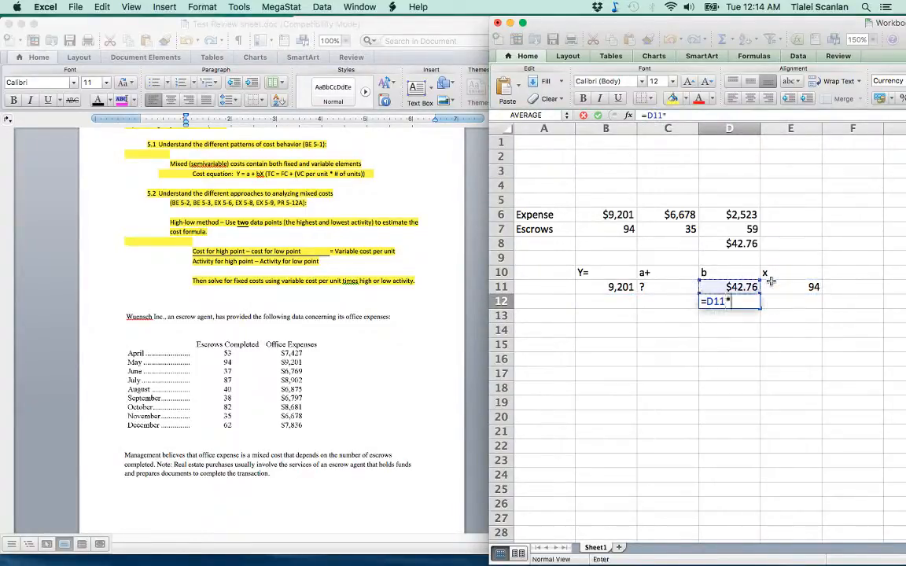
key("Enter")
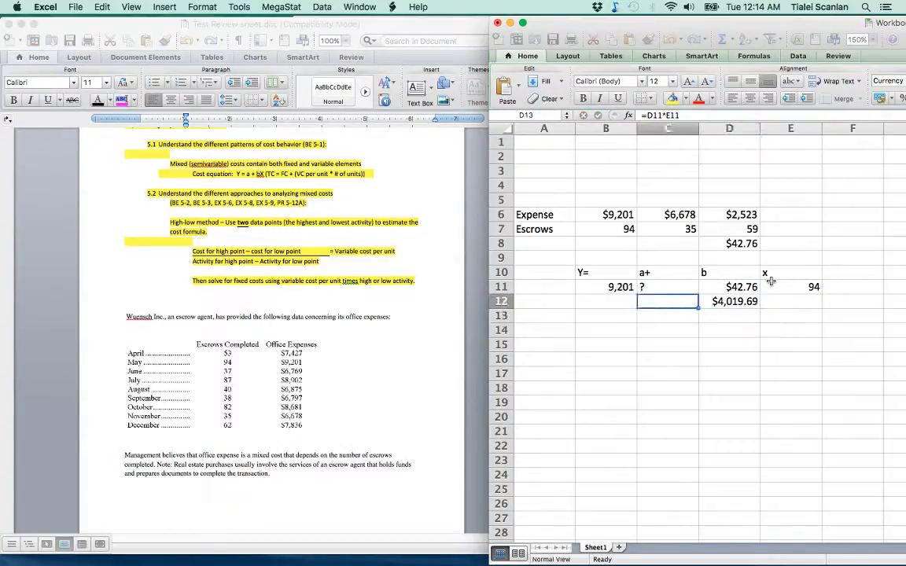
left_click(605, 301)
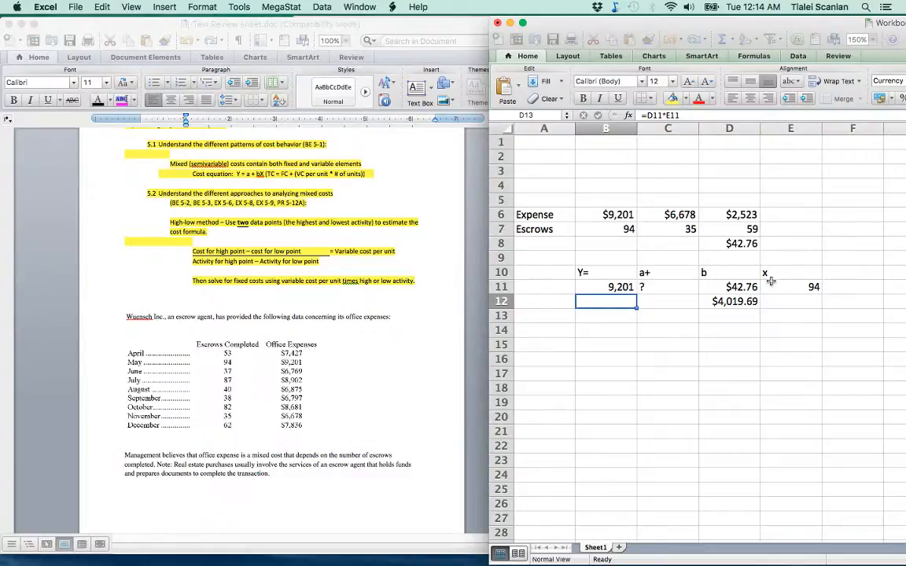
left_click(729, 302)
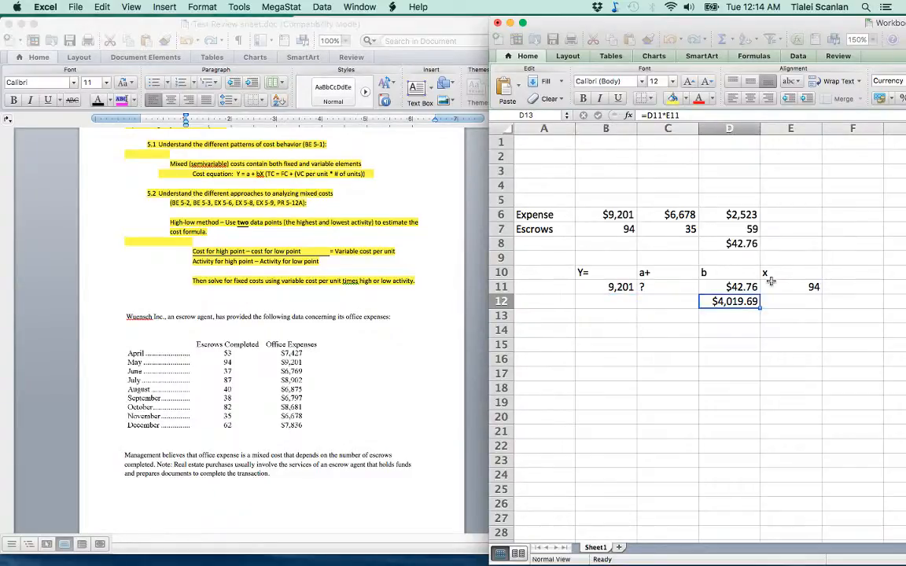
left_click(606, 315)
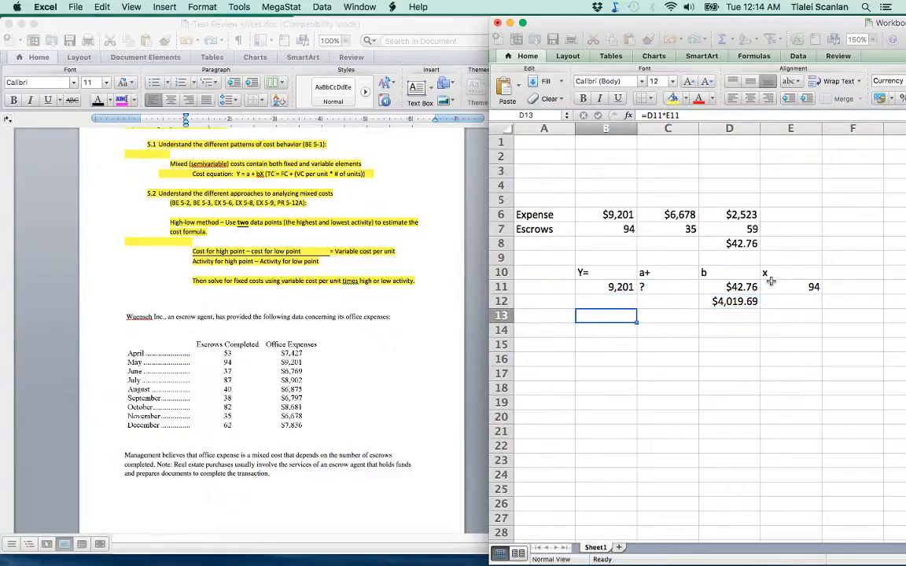
- Label a in B13 and compute fixed cost =B11-D12, giving $5,181.31 in C13
type("a")
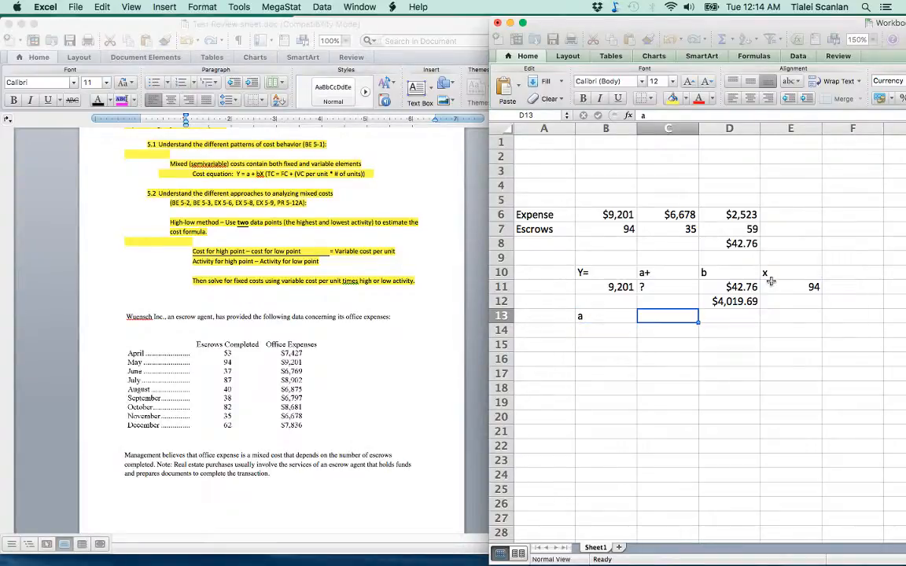
type("=B11-")
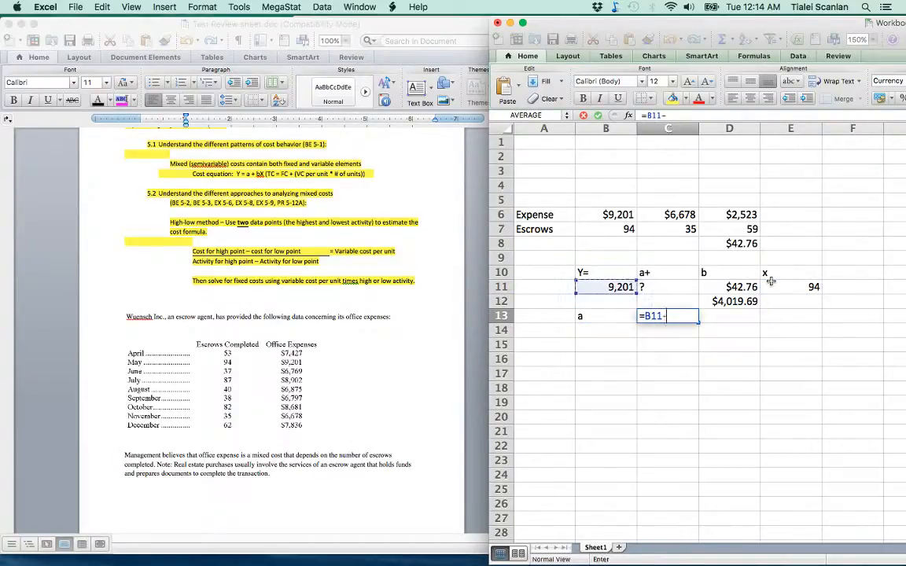
key("Enter")
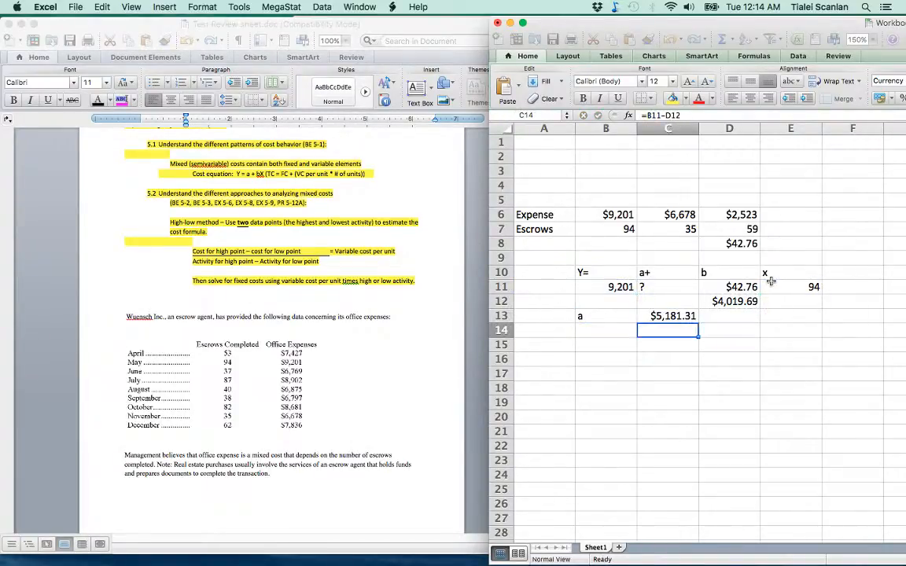
left_click(731, 302)
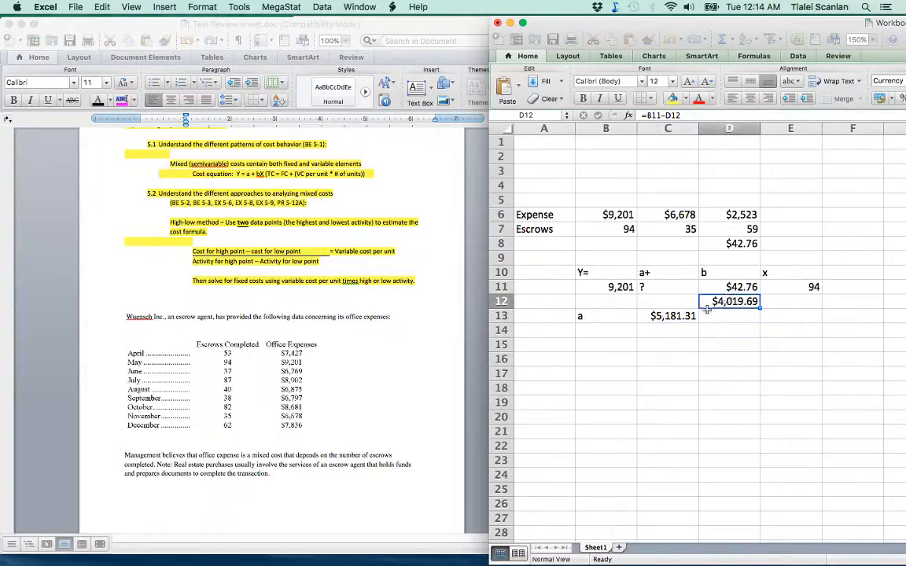
mouse_move(733, 308)
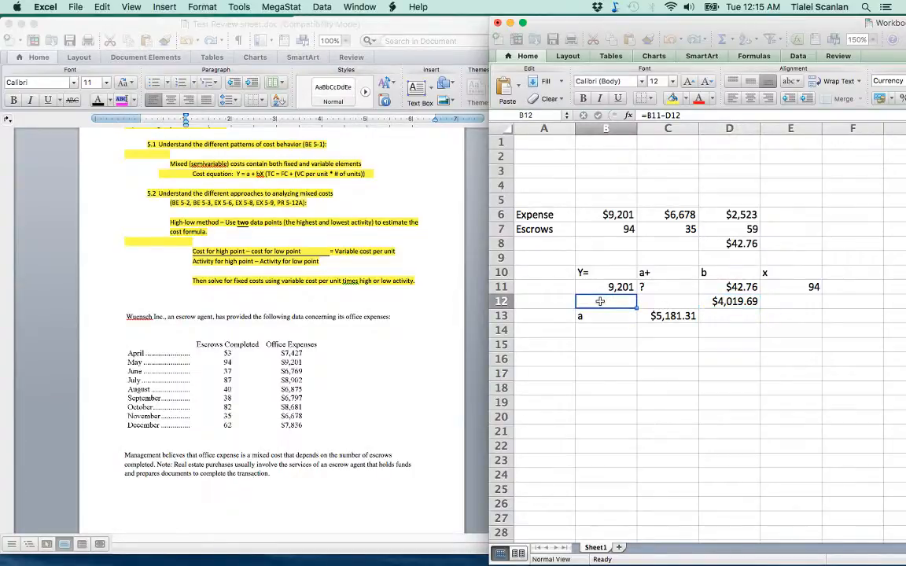
left_click(606, 287)
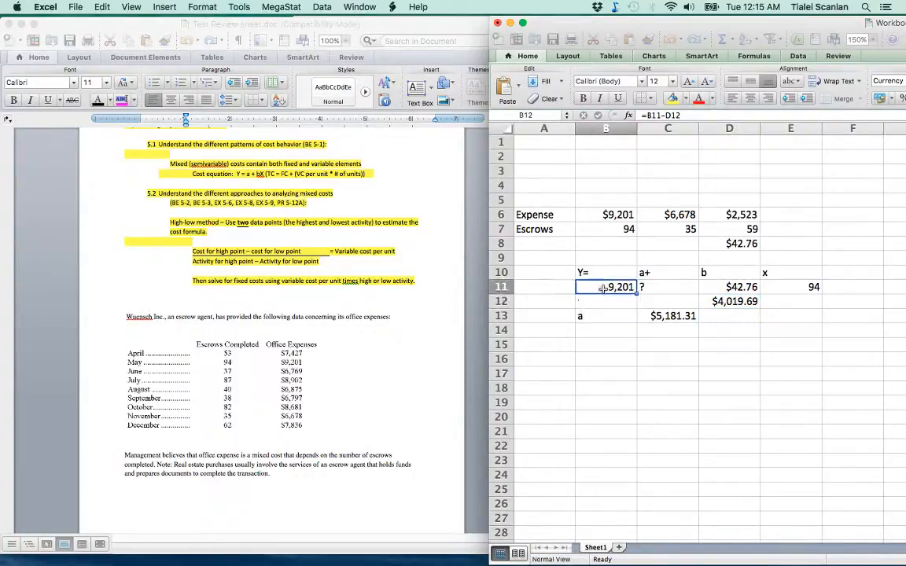
left_click(666, 315)
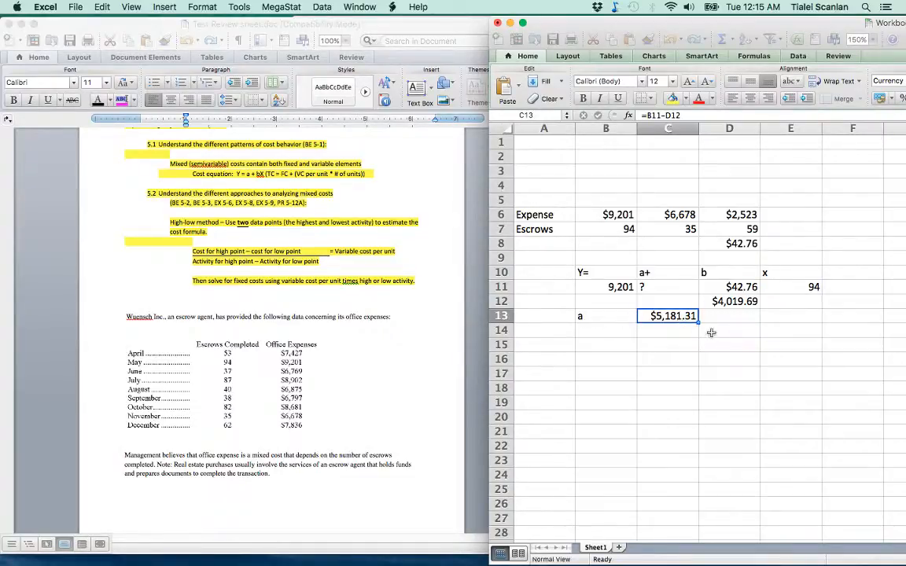
mouse_move(622, 358)
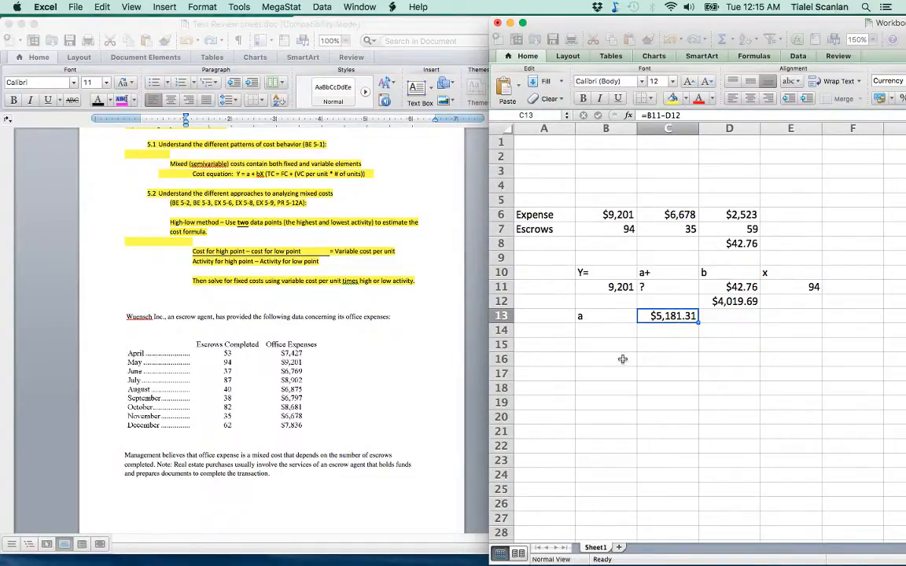
left_click(606, 359)
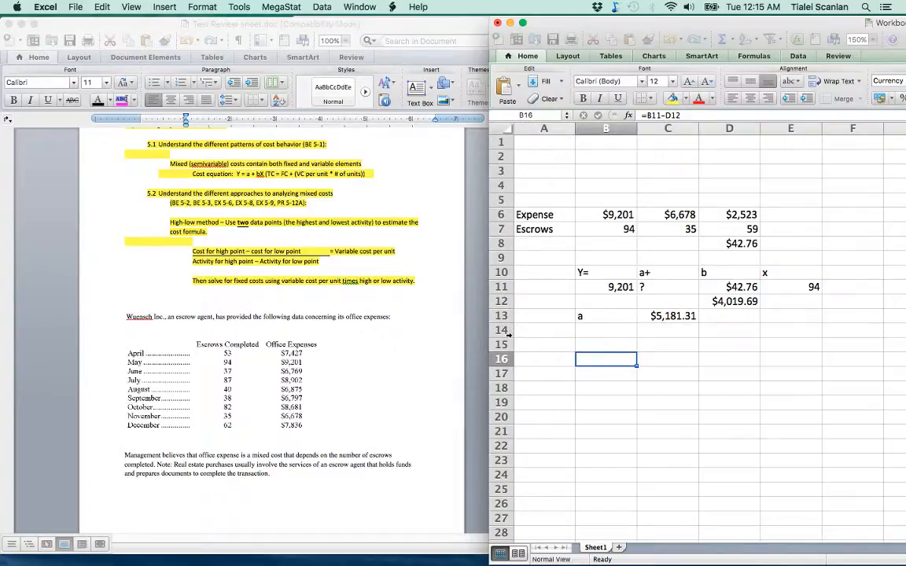
- Write the final cost equation across row 16: Y= 5,181.31 + $42.76X
type("Y=")
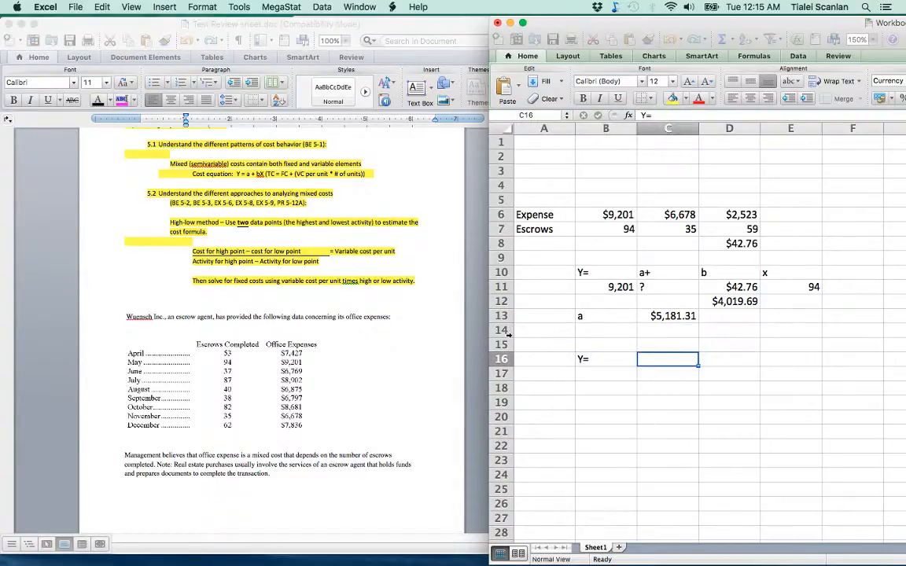
type("5,181")
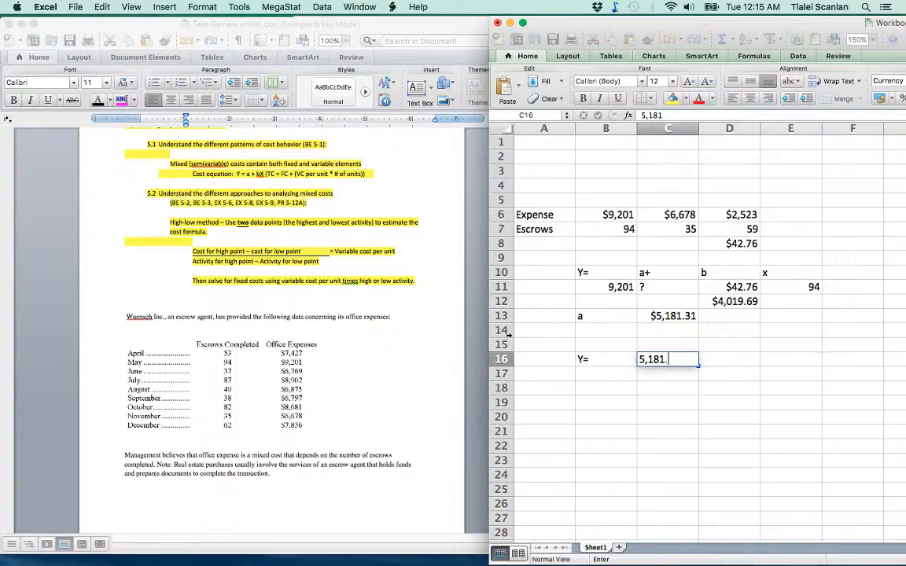
type(".31 +")
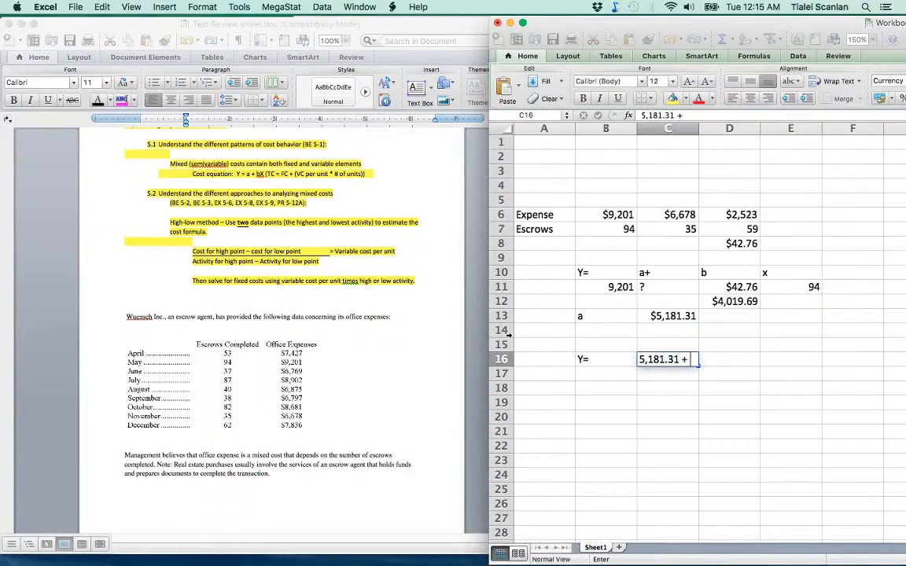
left_click(728, 359)
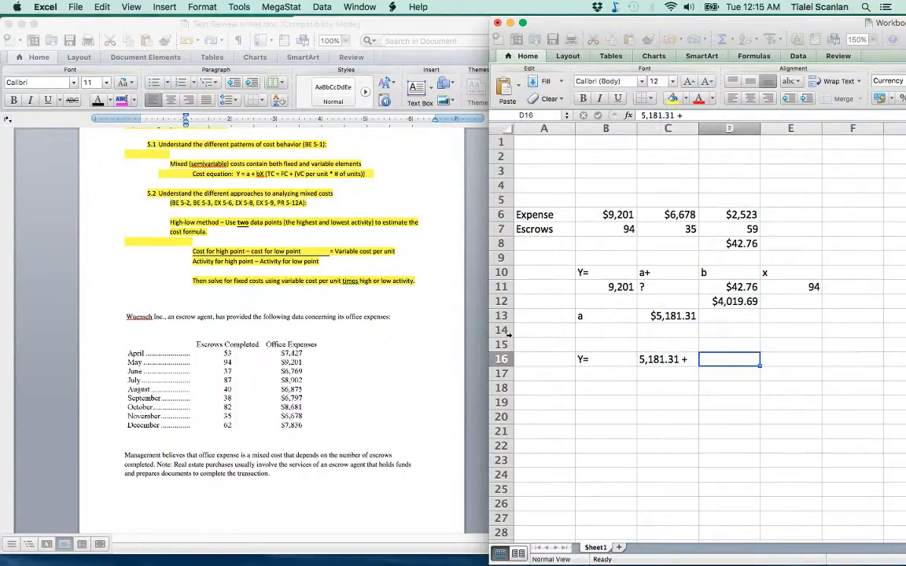
type("$")
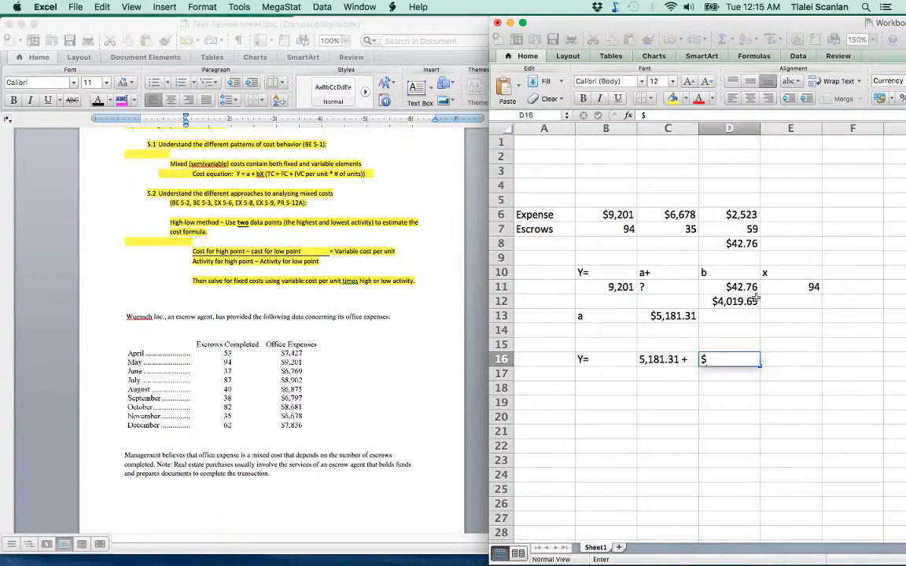
type("$42.76X")
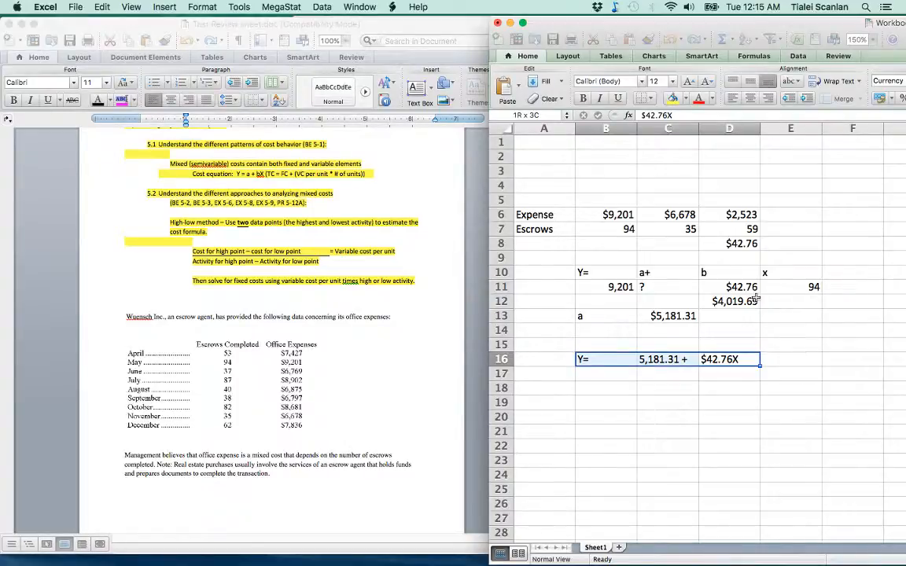
left_click(729, 358)
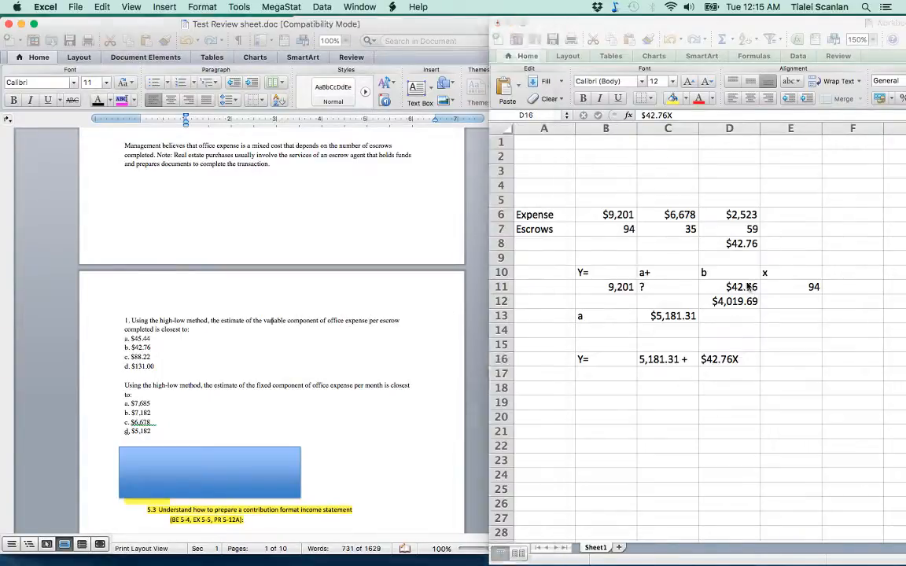
- Review the variable cost formula in D8 and the fixed cost formula =B11-D12 in C13
left_click(729, 243)
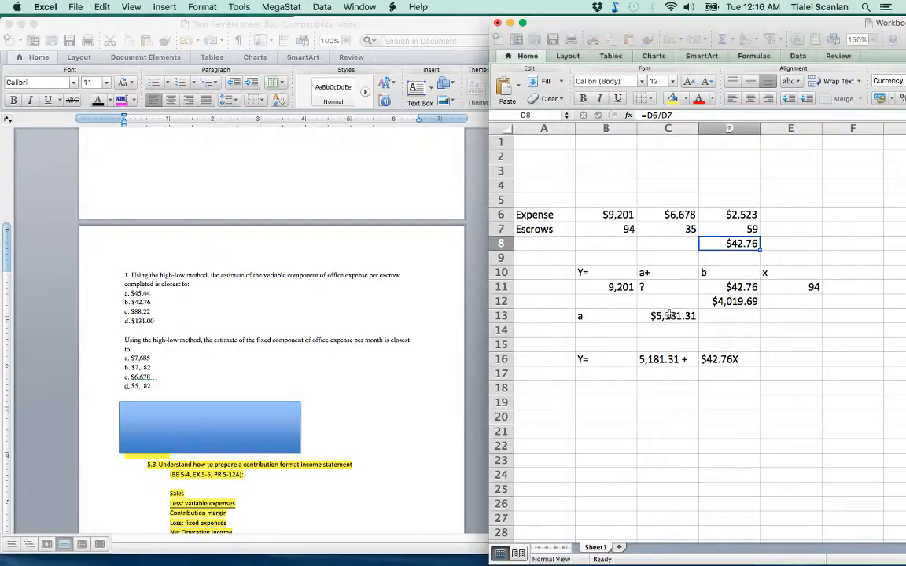
left_click(159, 399)
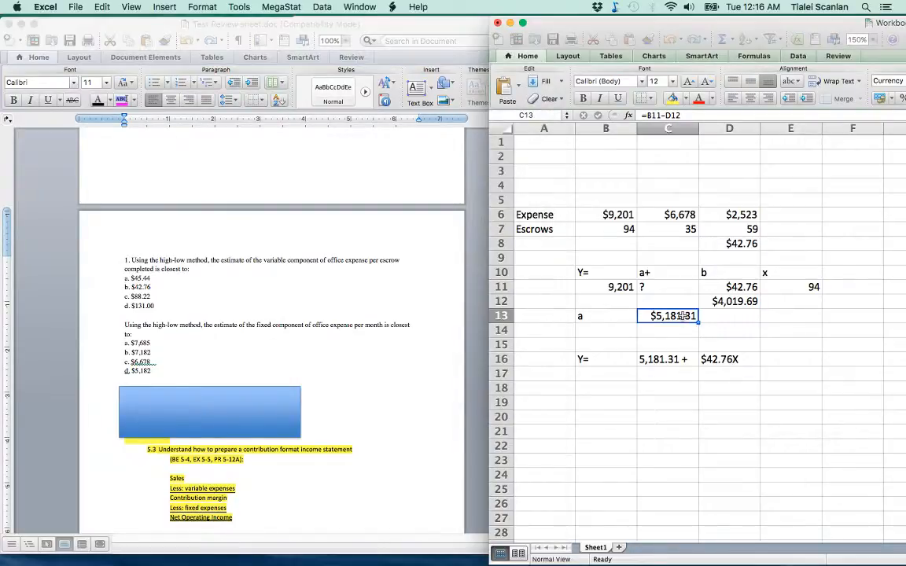
mouse_move(413, 383)
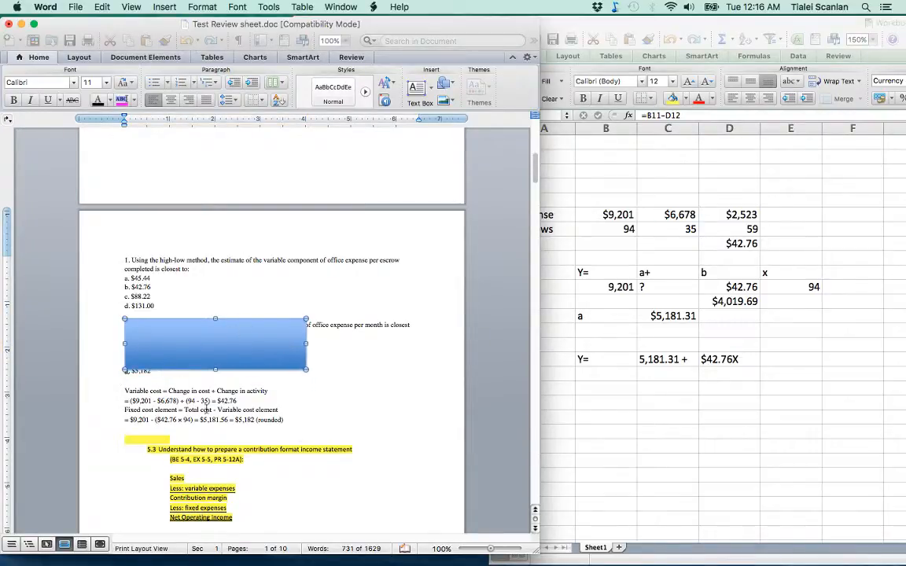
mouse_move(227, 342)
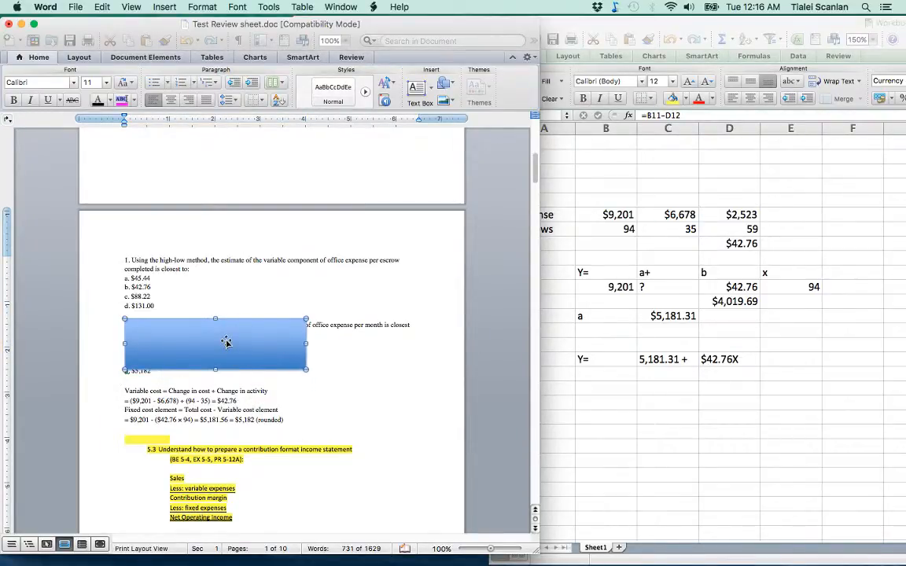
- Drag the blue box back down to hide the worked high-low solution
left_click_drag(226, 343, 220, 398)
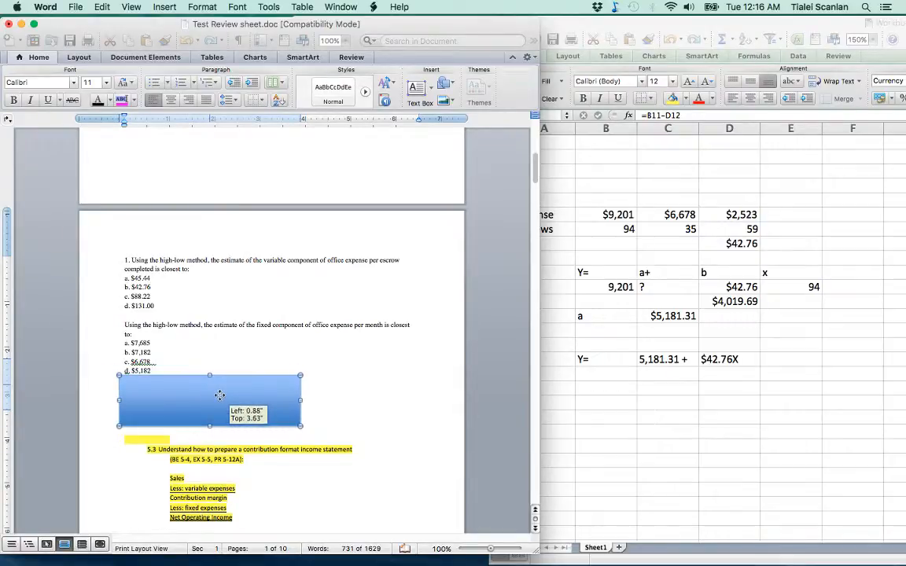
mouse_move(260, 375)
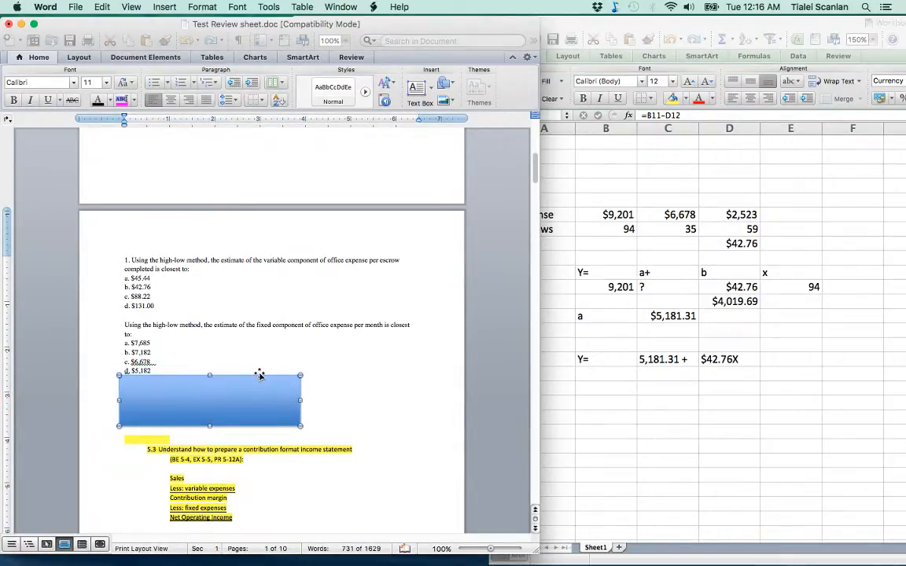
mouse_move(263, 383)
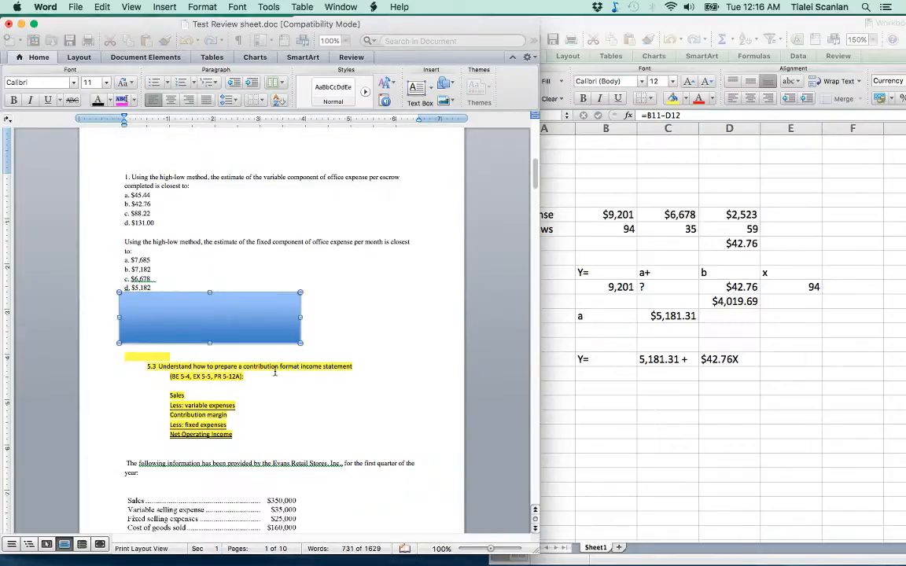
- Scroll to section 5.3 and the Evans Retail Stores first-quarter sales and expense data
scroll("down", 3)
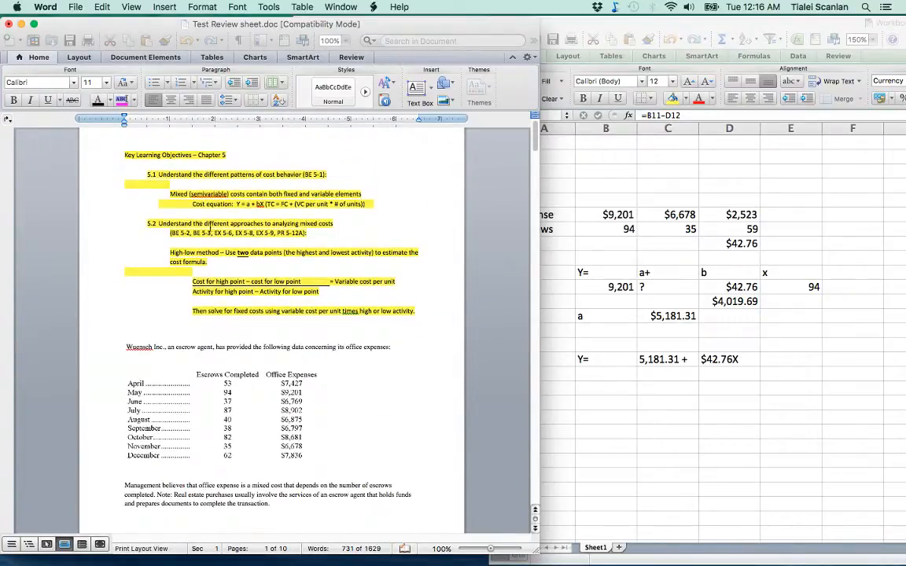
scroll("down", 3)
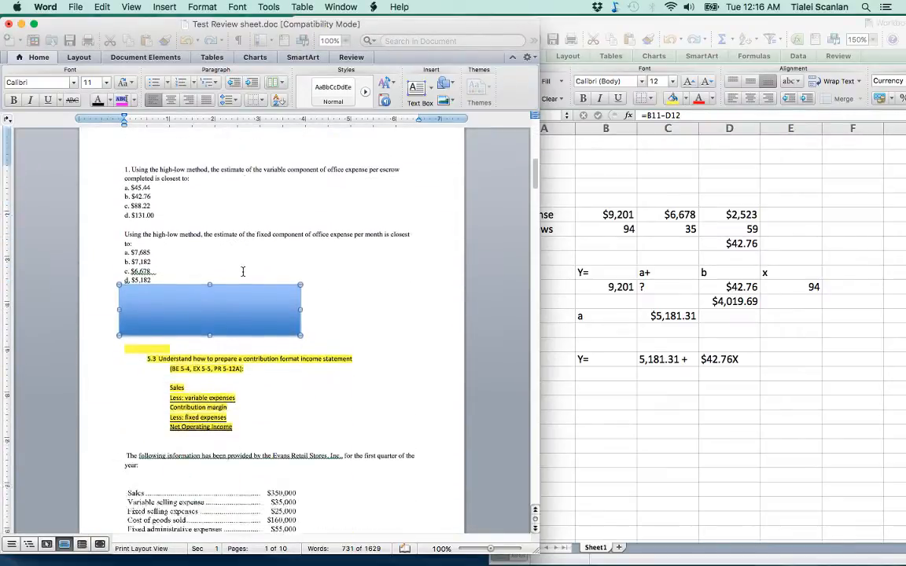
scroll("down", 3)
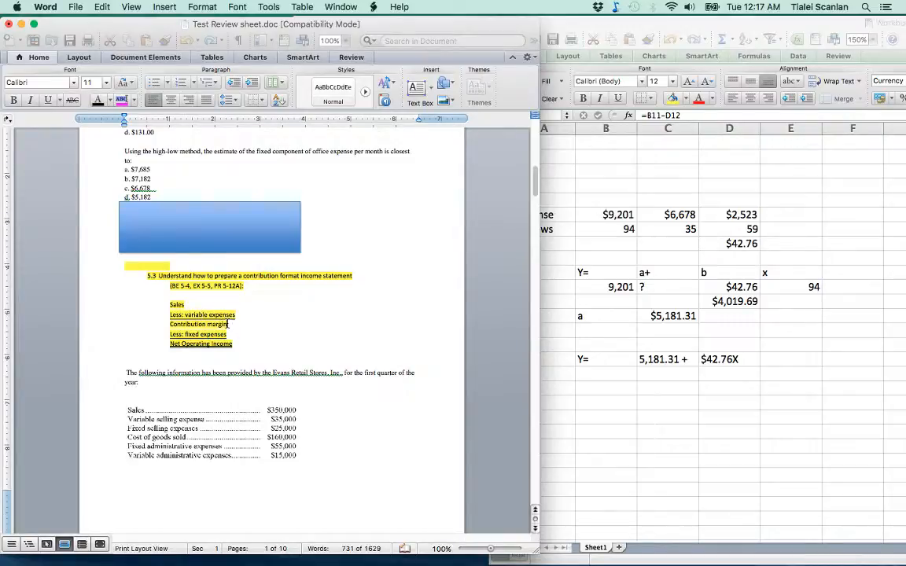
- Scroll down to Evans' first-quarter gross margin and contribution margin questions and their choices
scroll("down", 3)
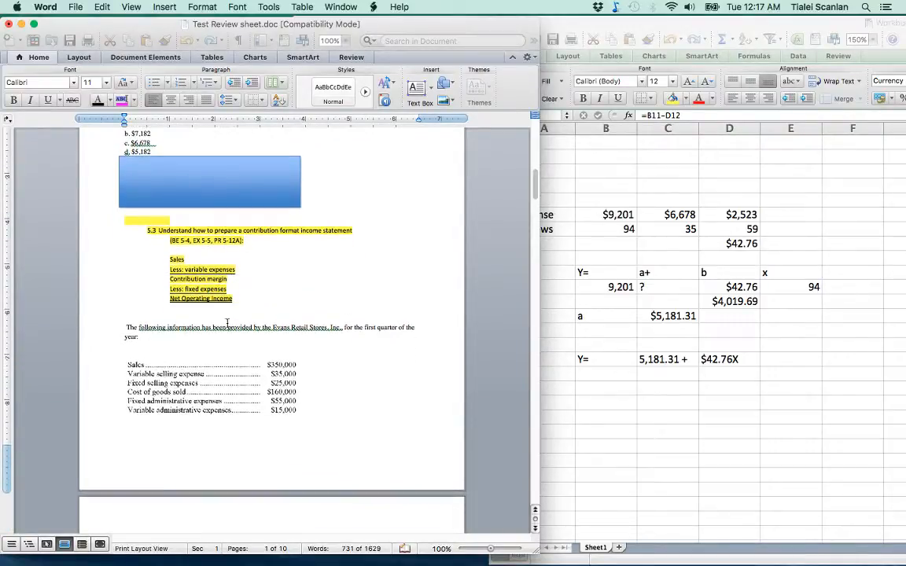
scroll("down", 3)
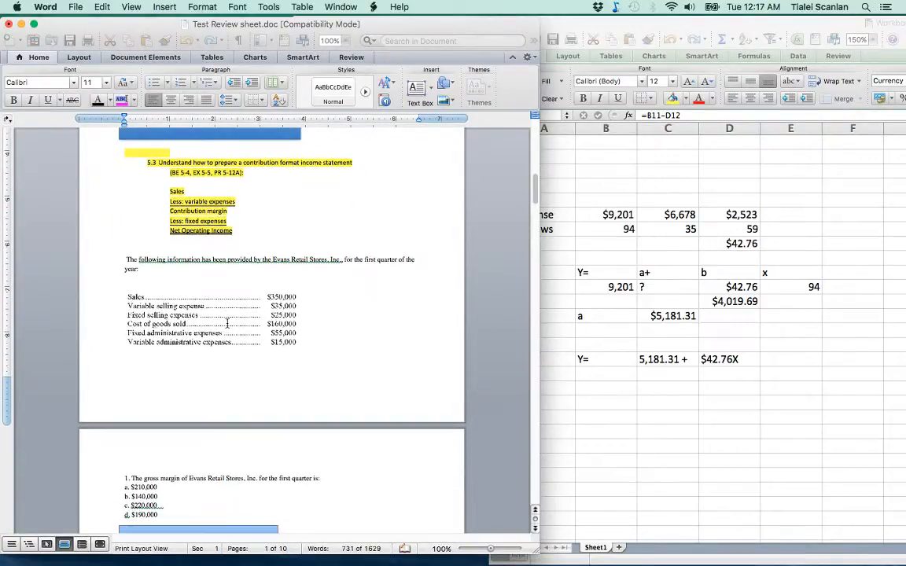
scroll("down", 3)
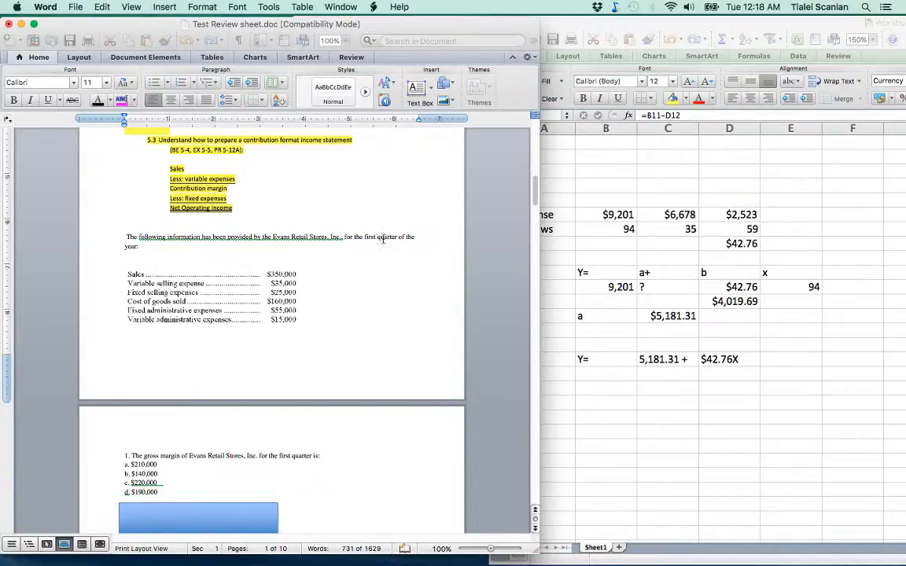
scroll("down", 3)
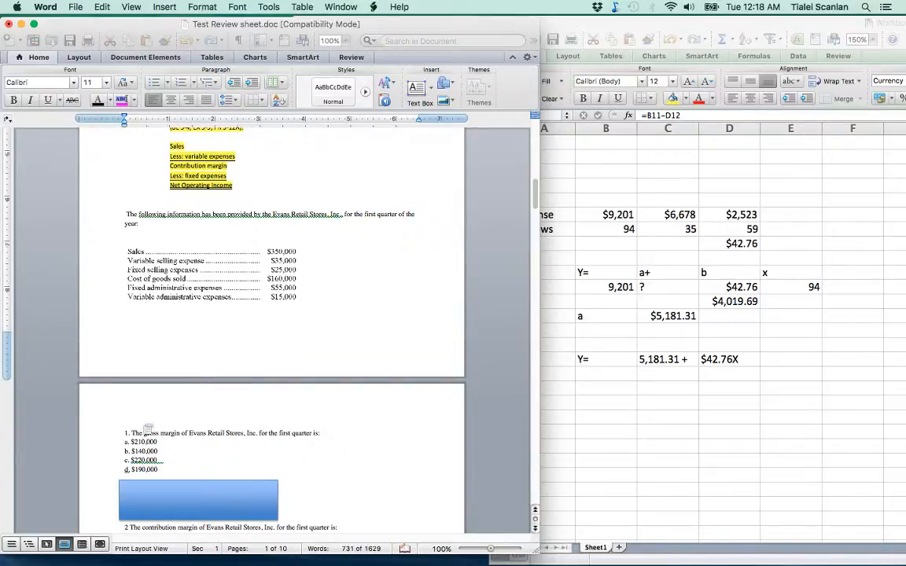
scroll("down", 3)
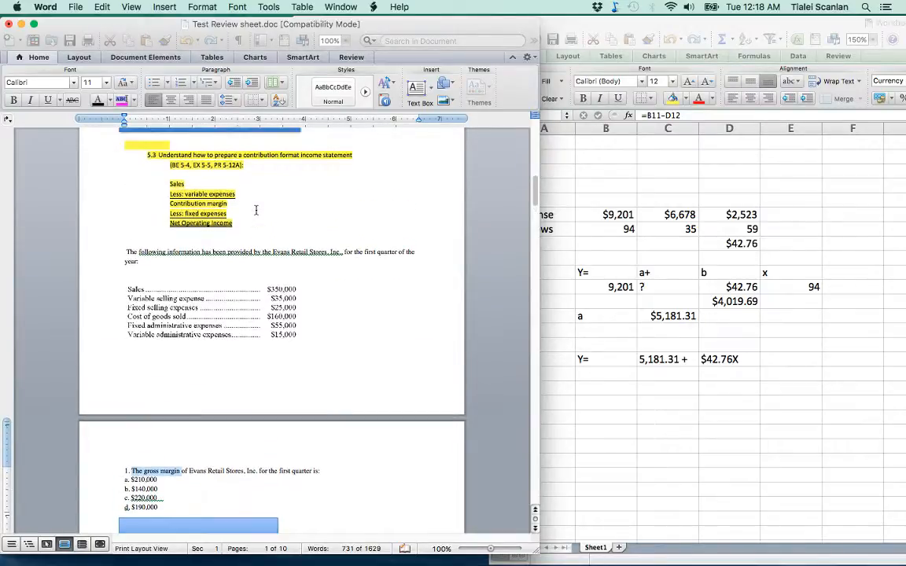
mouse_move(182, 295)
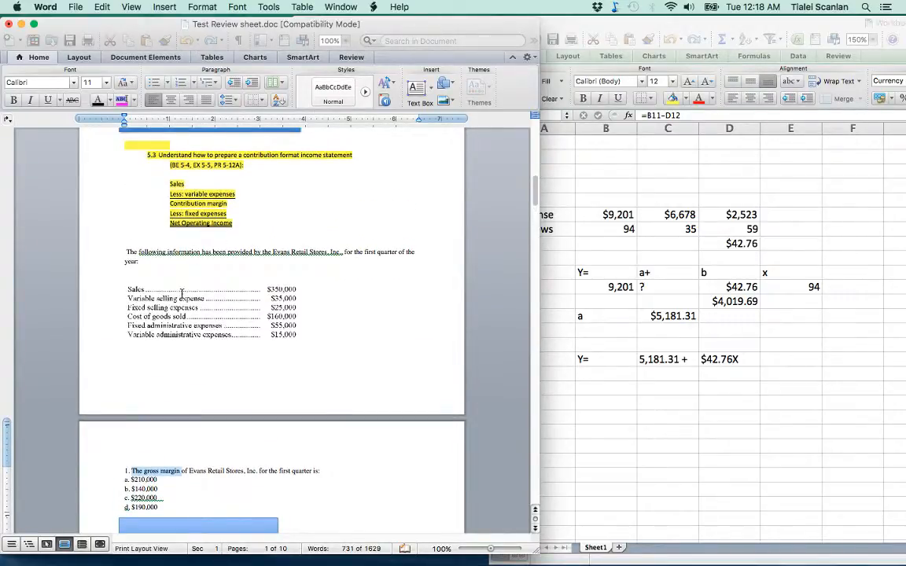
scroll("down", 3)
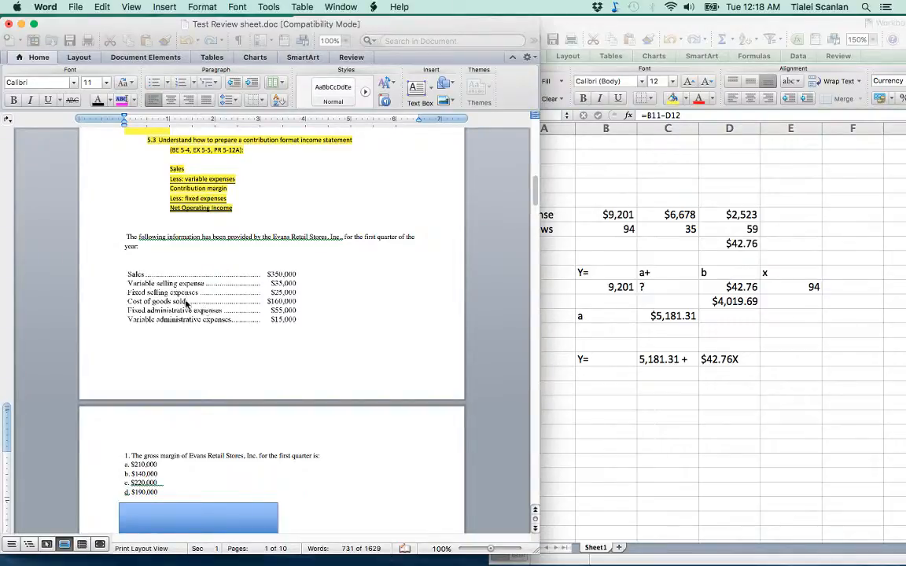
mouse_move(166, 286)
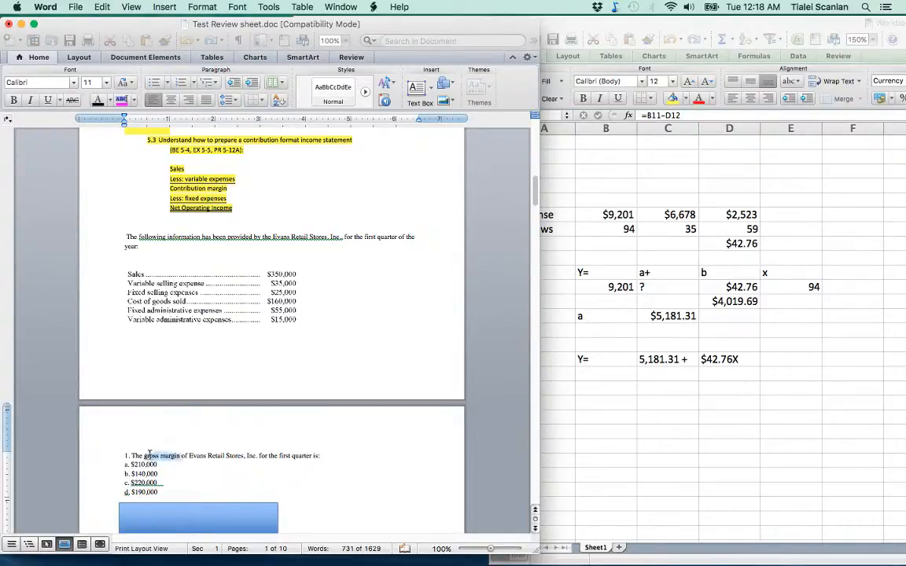
scroll("down", 3)
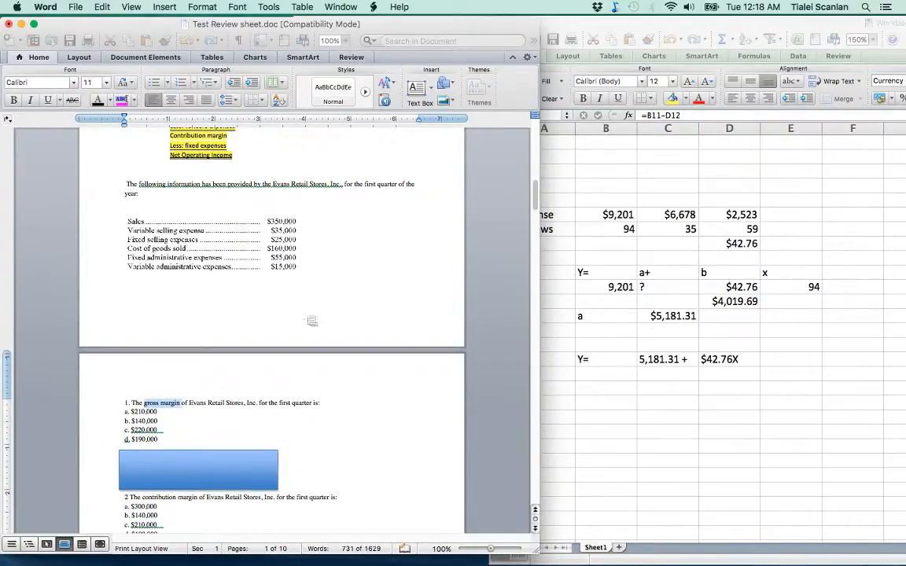
- Label column A from A20: Sales, COGS, Gross Margin, Sales, Variable Exp, Contribution margin
left_click(543, 417)
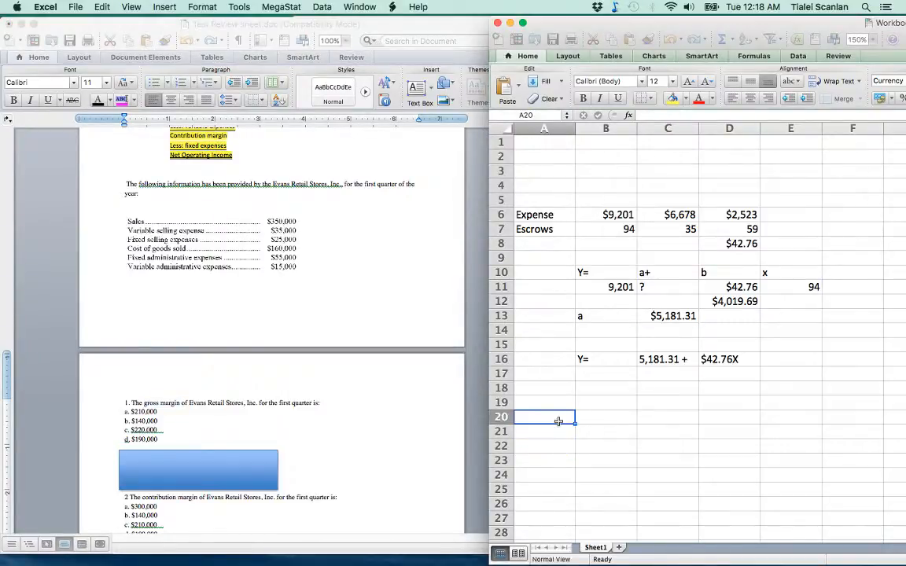
type("COGS")
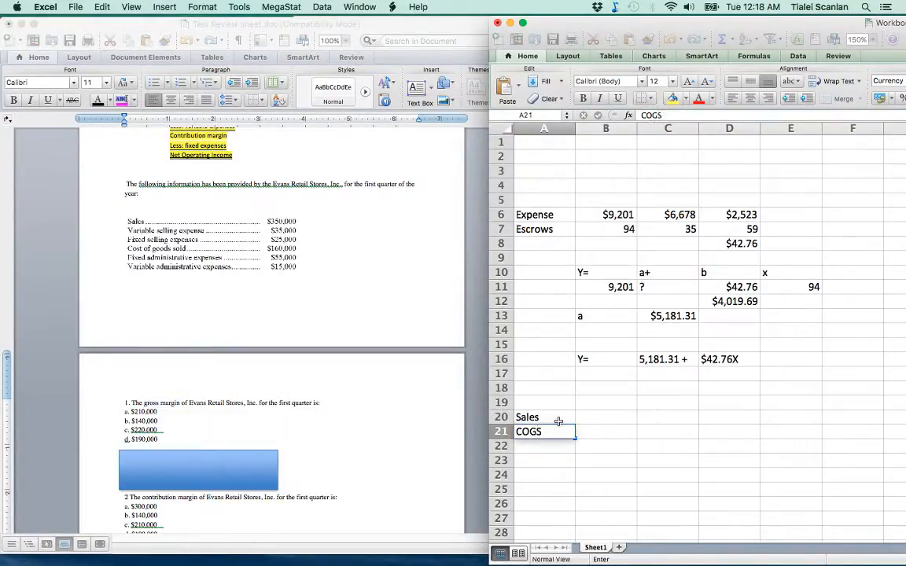
type("Grossm")
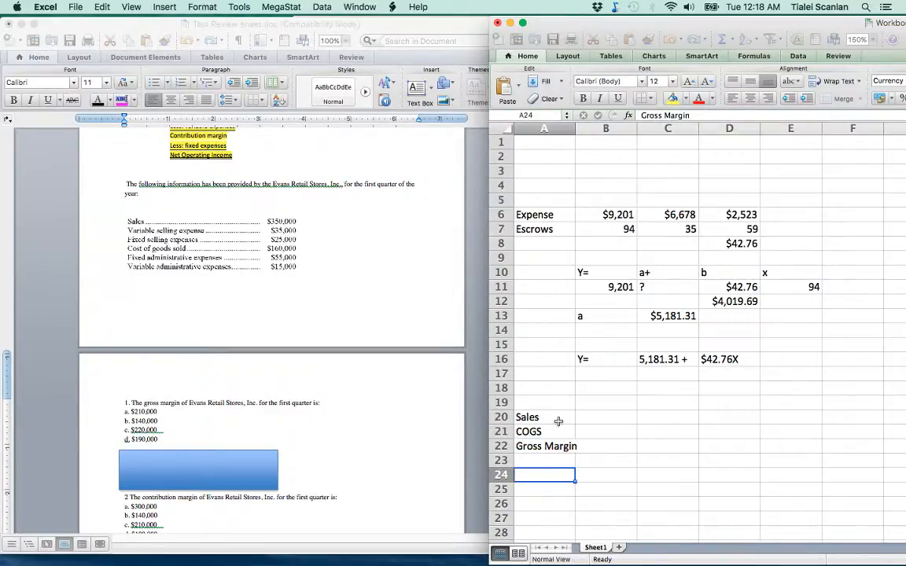
type("Sales")
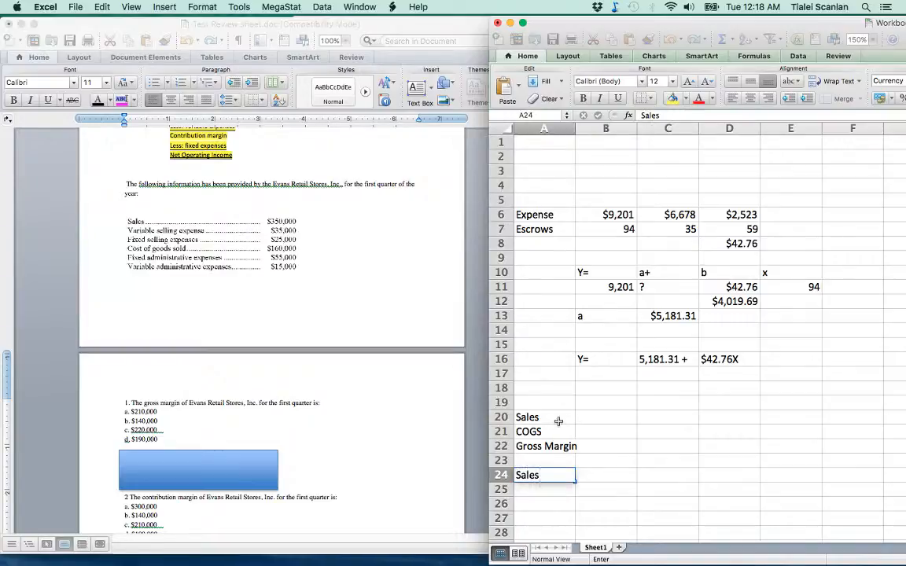
type("Variable Exp")
left_click(544, 504)
type("C")
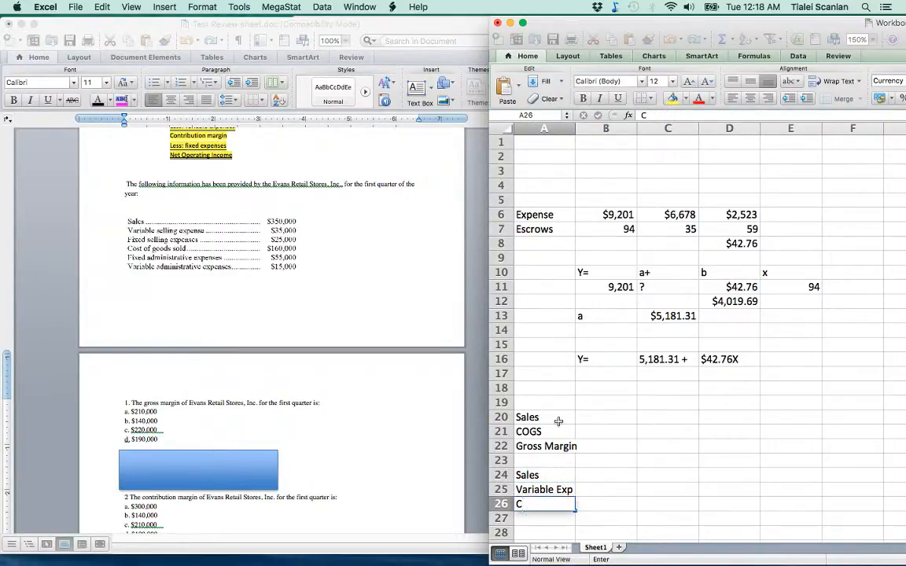
type("ontriut")
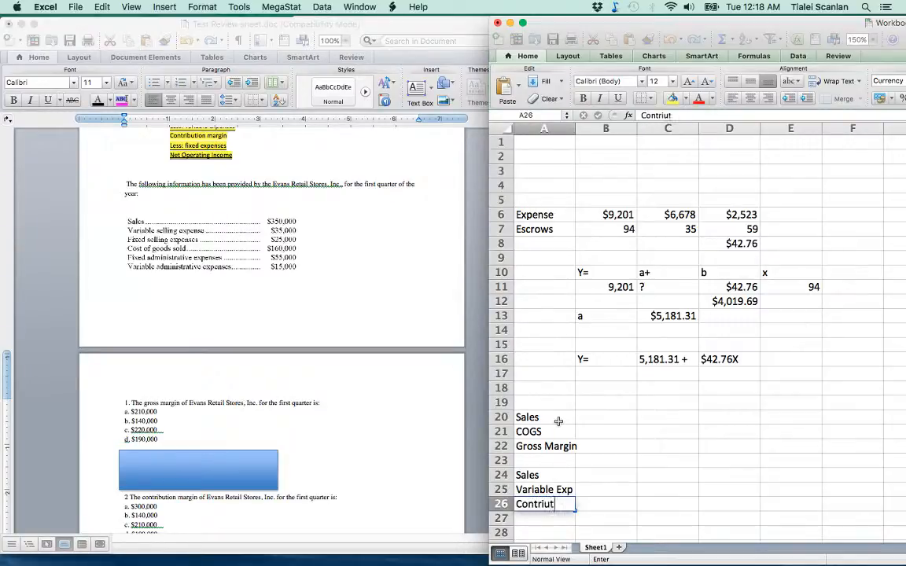
type("Contribution margin")
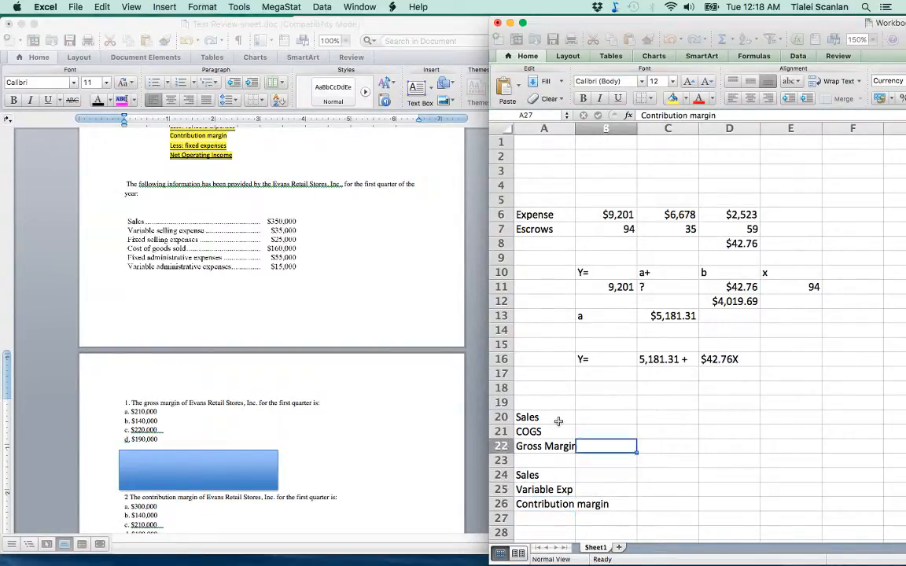
left_click(605, 417)
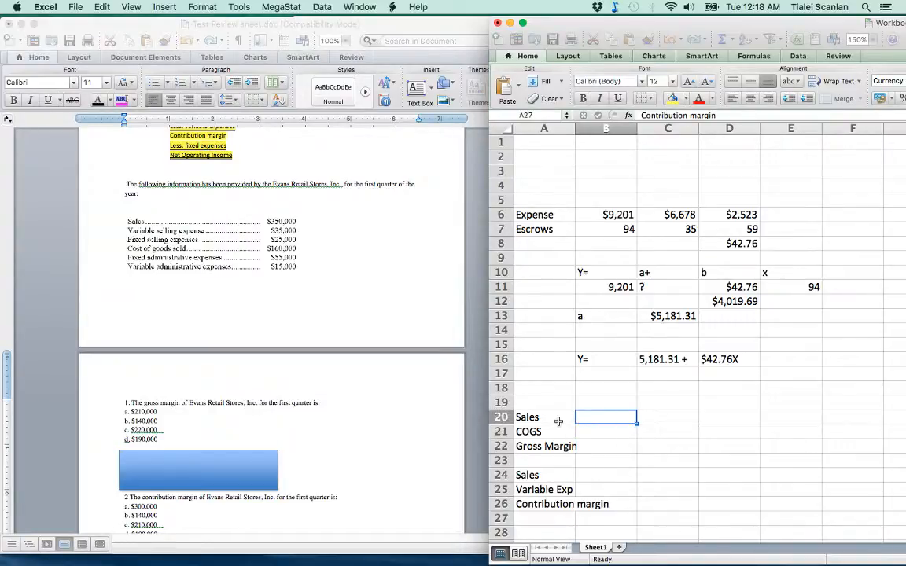
- Enter Sales 350,000 and COGS 160,000 so Gross Margin =B20-B21 shows 190,000
type("3500000")
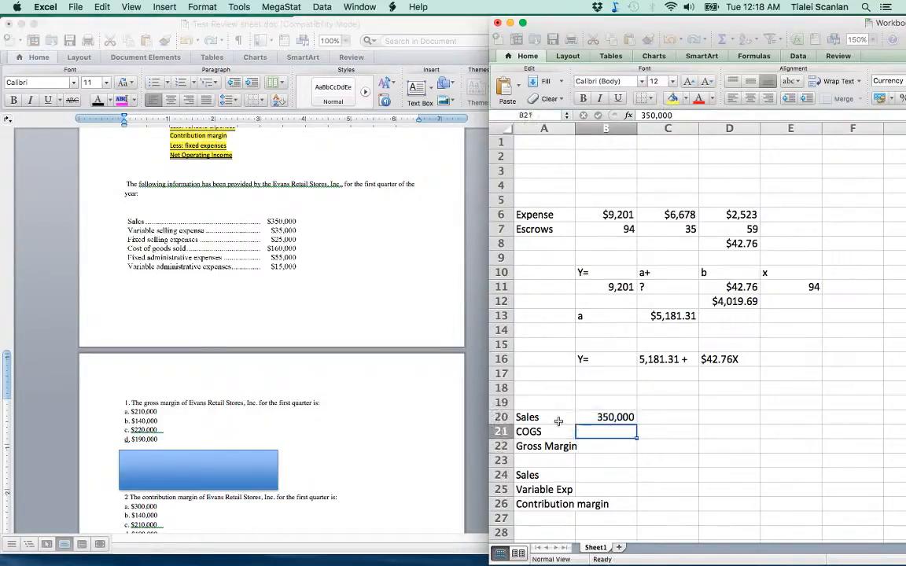
type("160,000")
left_click(607, 446)
type("=B20-B21")
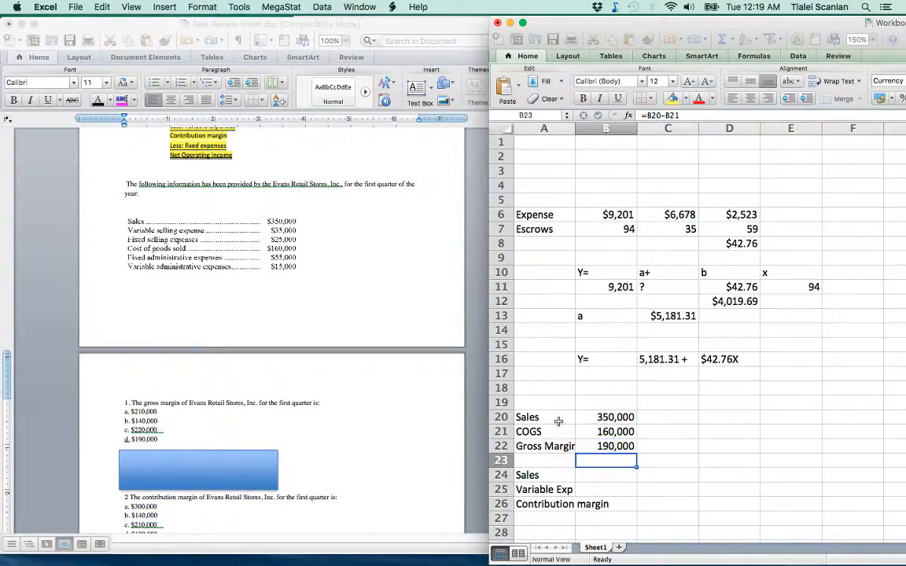
mouse_move(167, 436)
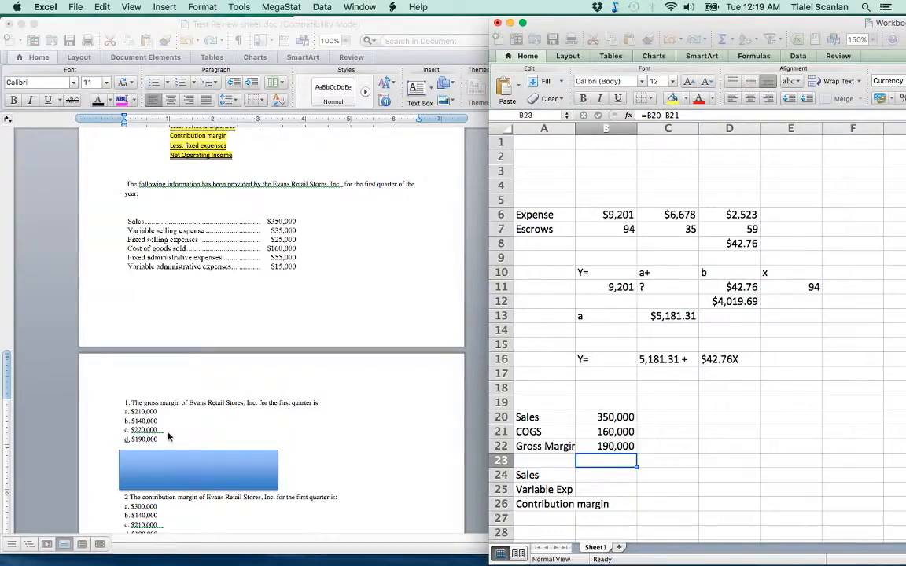
- Move the blue answer box below the gross margin choices and scroll to question 2
left_click(197, 470)
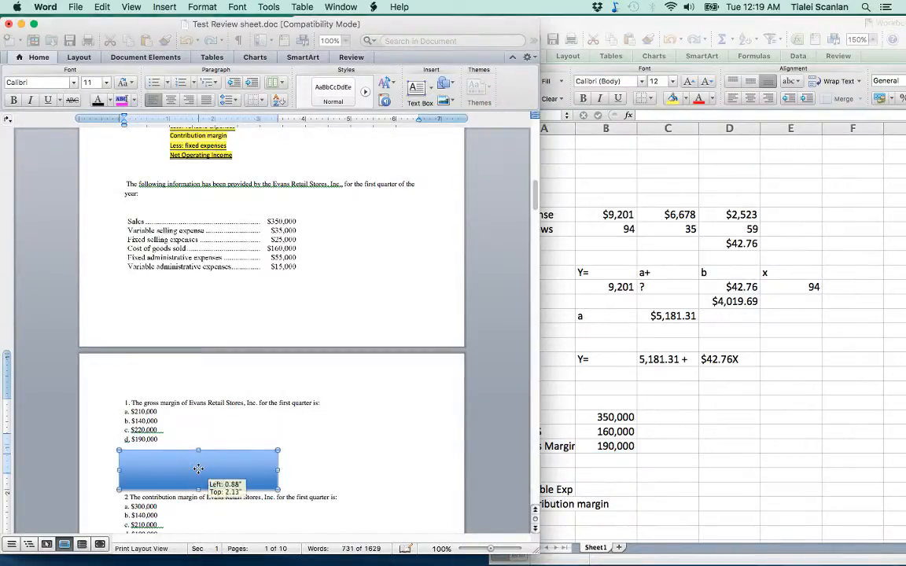
left_click_drag(198, 469, 226, 464)
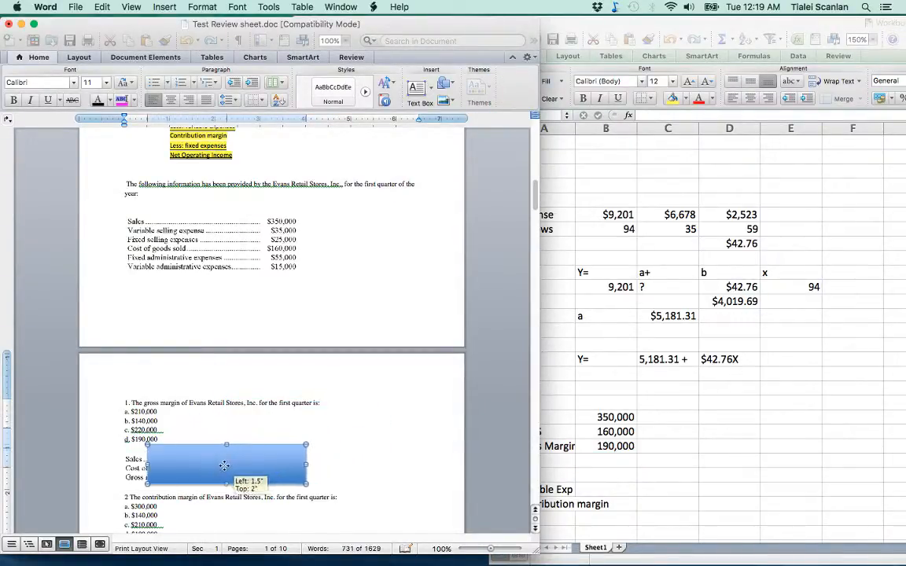
left_click_drag(224, 465, 203, 469)
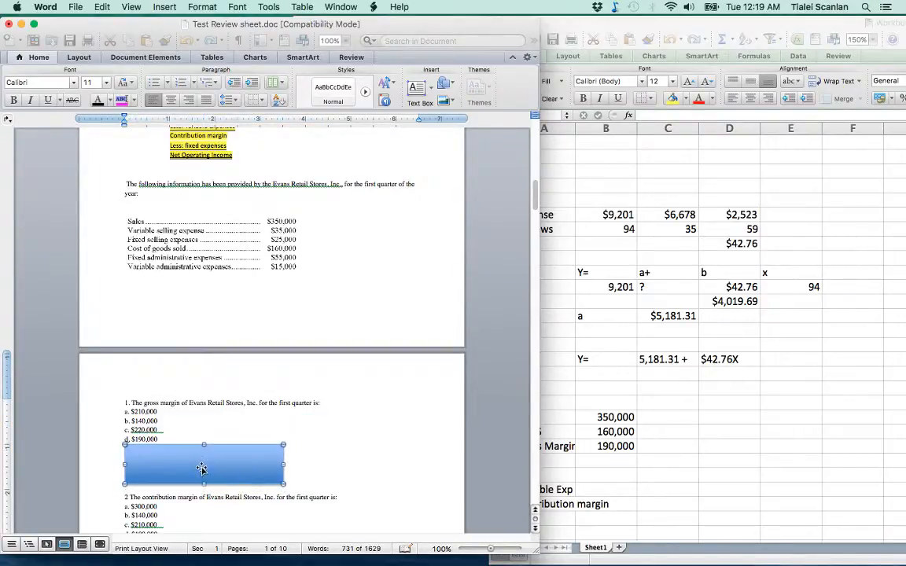
scroll("down", 3)
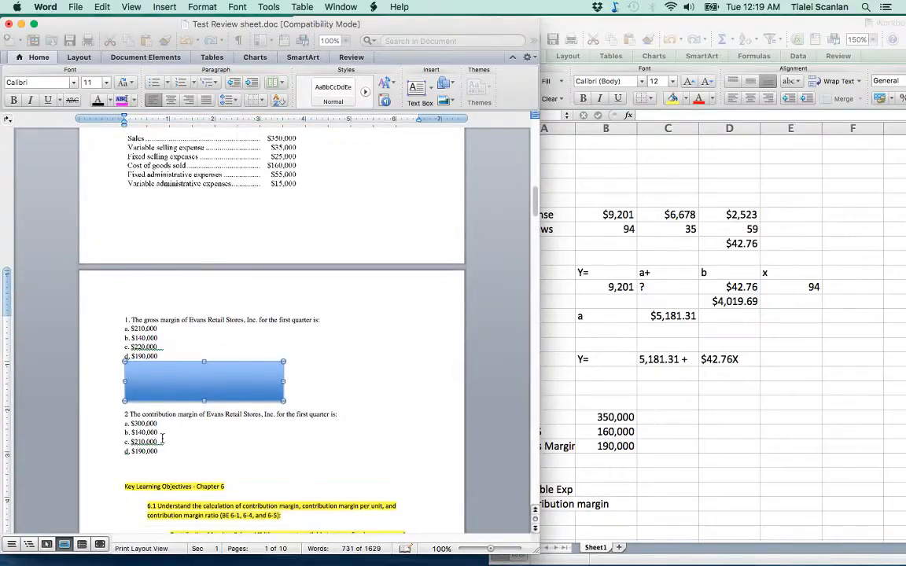
scroll("down", 3)
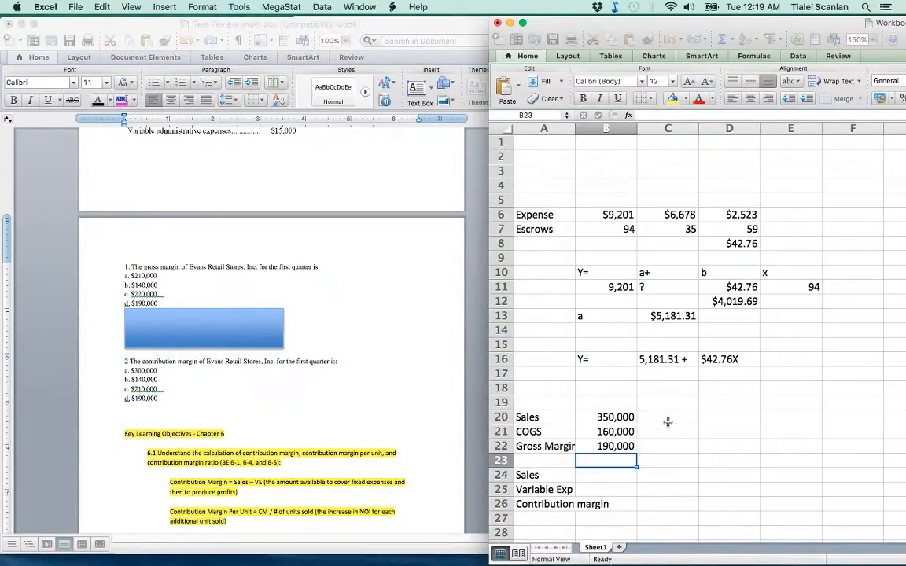
- Copy the 350,000 and 160,000 amounts into the contribution margin block, checking the review sheet
left_click(608, 417)
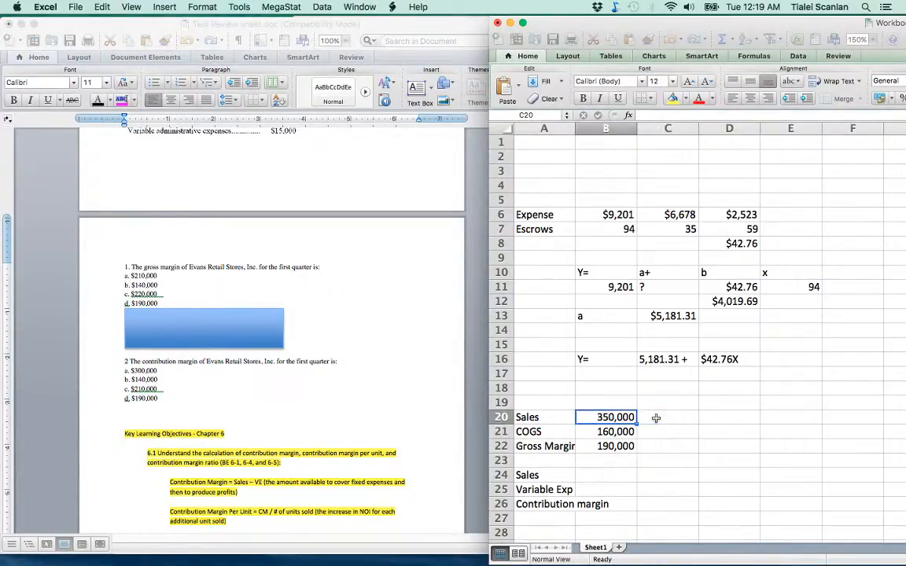
left_click(673, 417)
type("350,000")
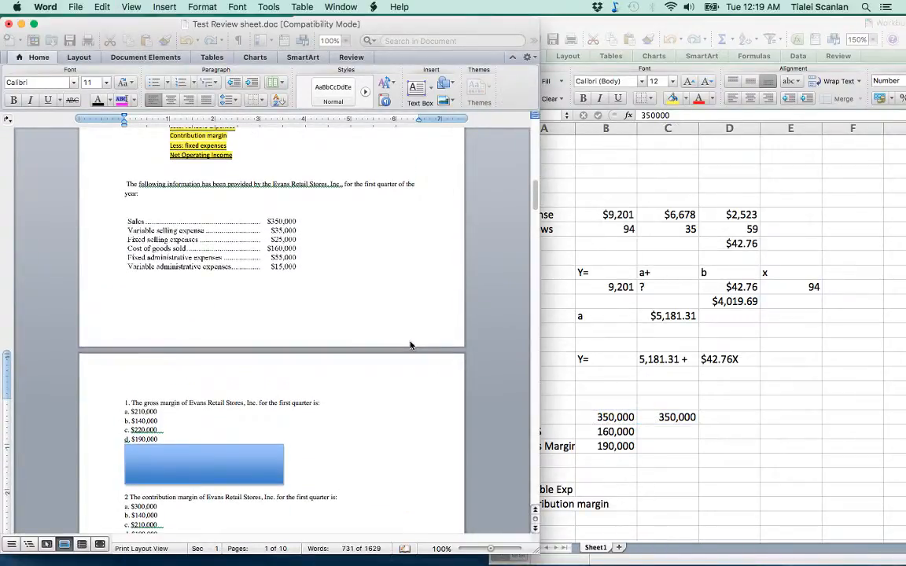
mouse_move(165, 263)
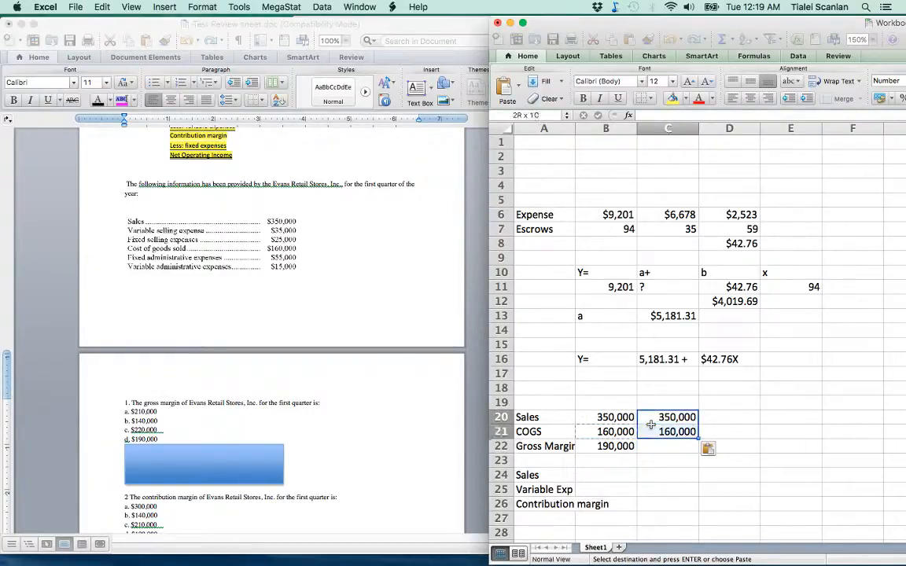
left_click(607, 474)
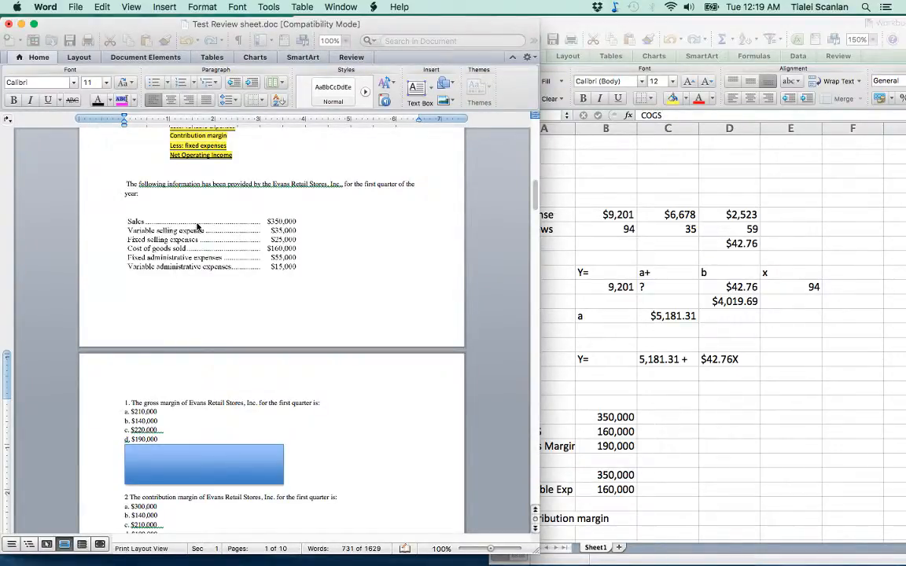
mouse_move(272, 246)
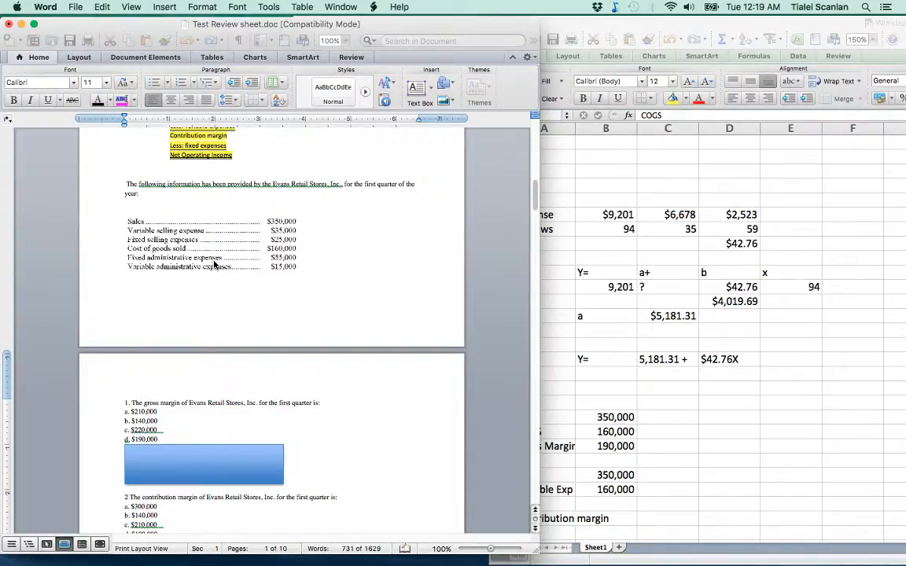
mouse_move(290, 268)
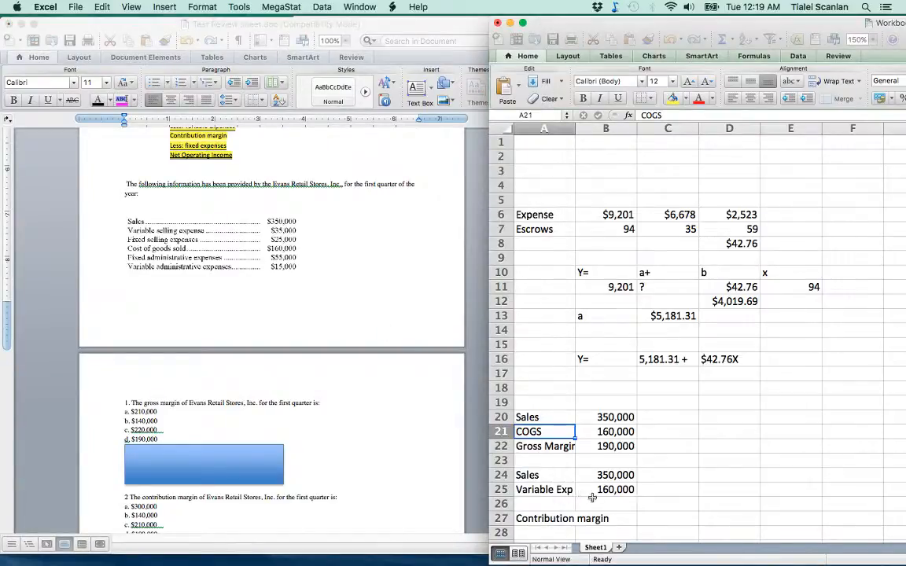
- Enter expenses 35,000 and 15,000 and begin the contribution formula =B24-B25-B26
type("35,")
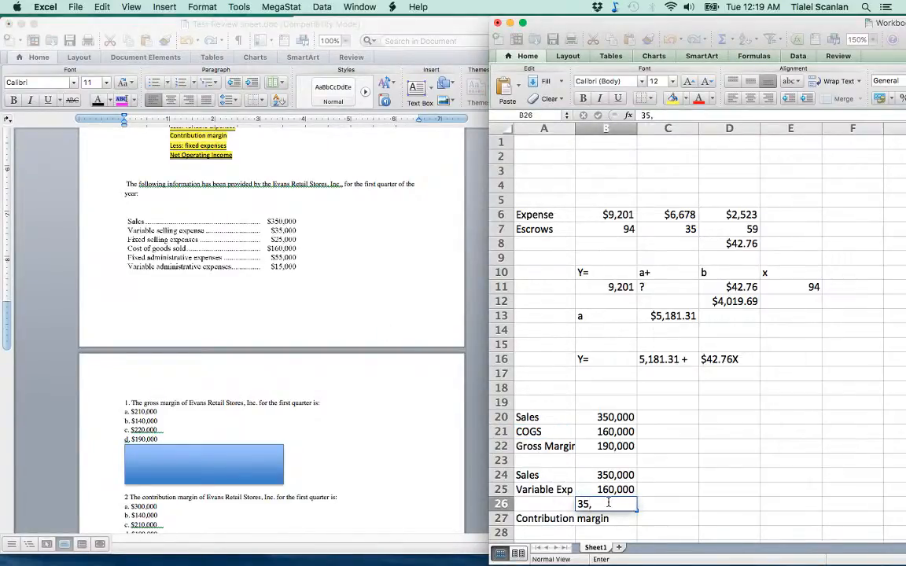
type("15,000")
left_click(607, 534)
type("=B24-B25-")
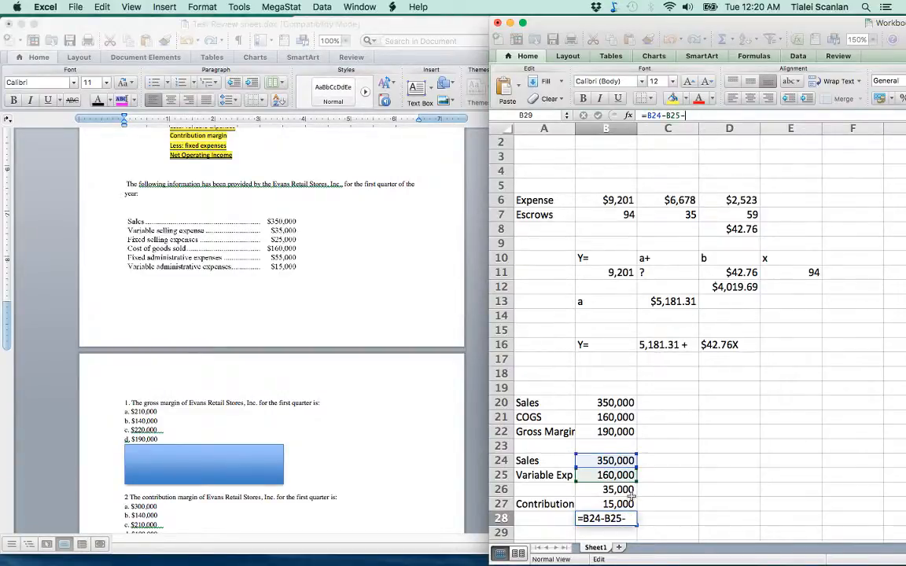
left_click(609, 490)
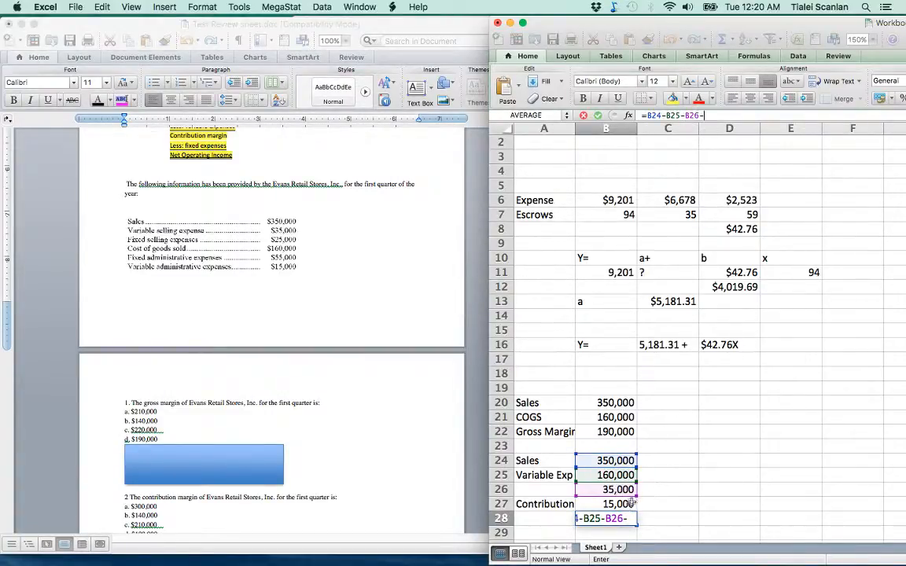